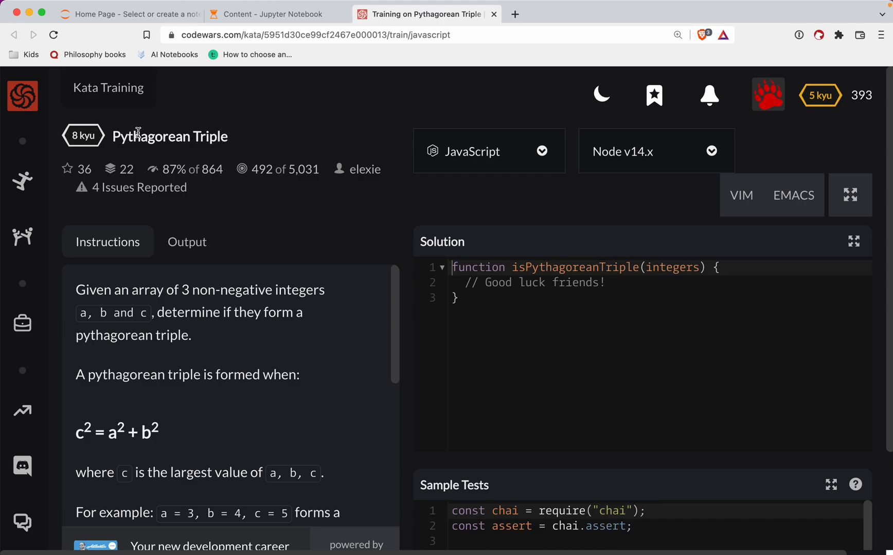
- Read through the Pythagorean Triple kata description
double_click(169, 136)
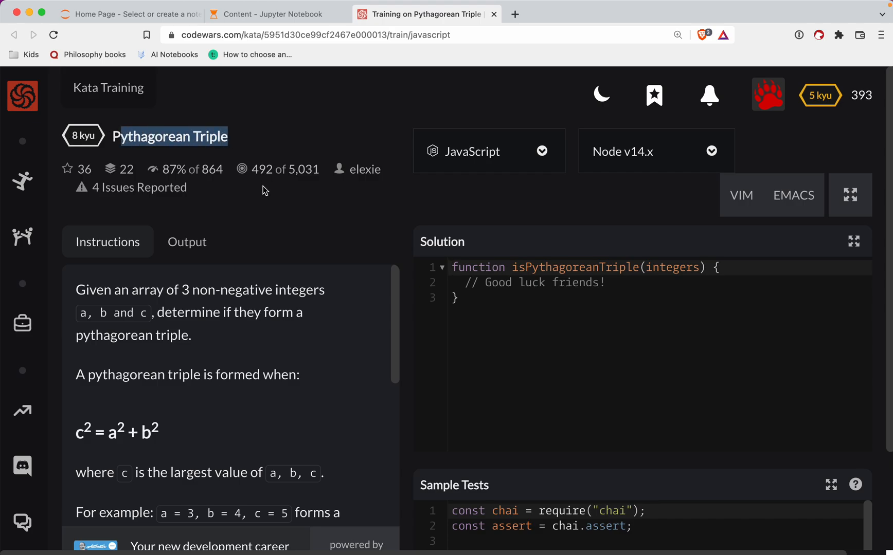
mouse_move(387, 143)
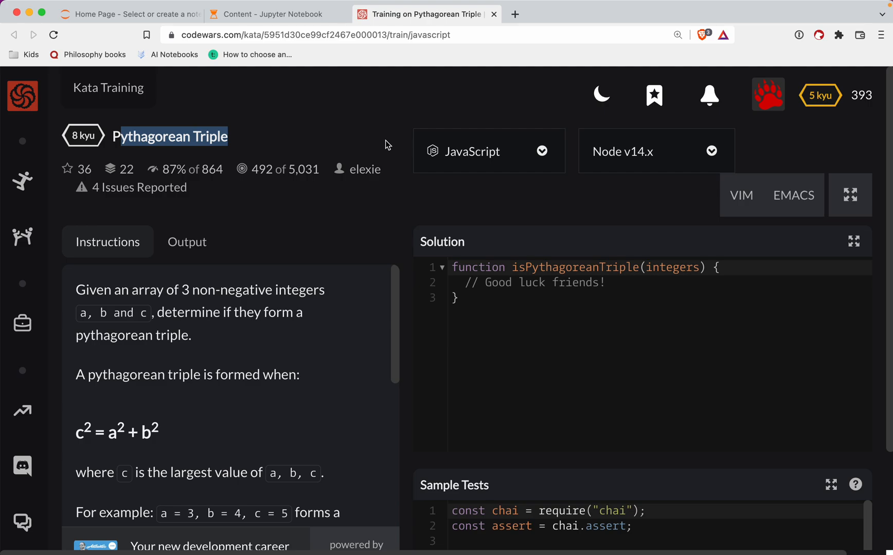
mouse_move(347, 189)
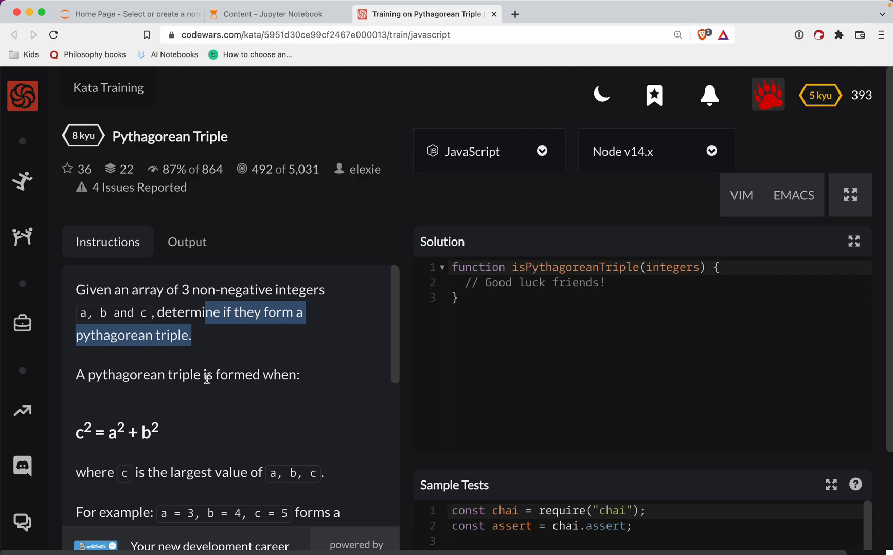
scroll("down", 3)
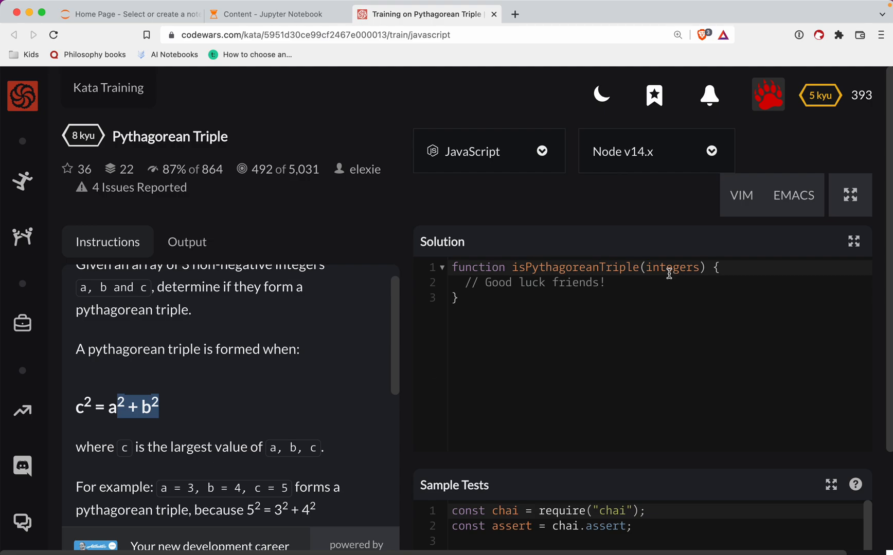
scroll("down", 3)
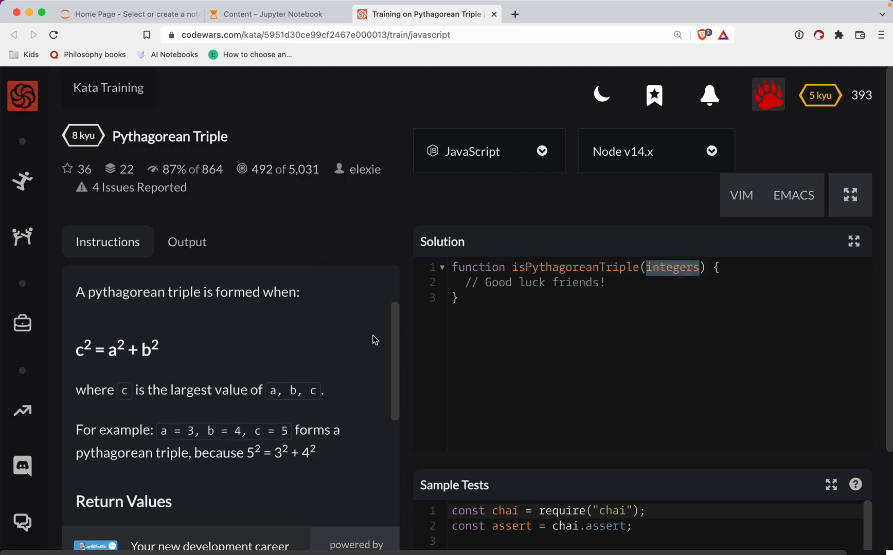
scroll("down", 3)
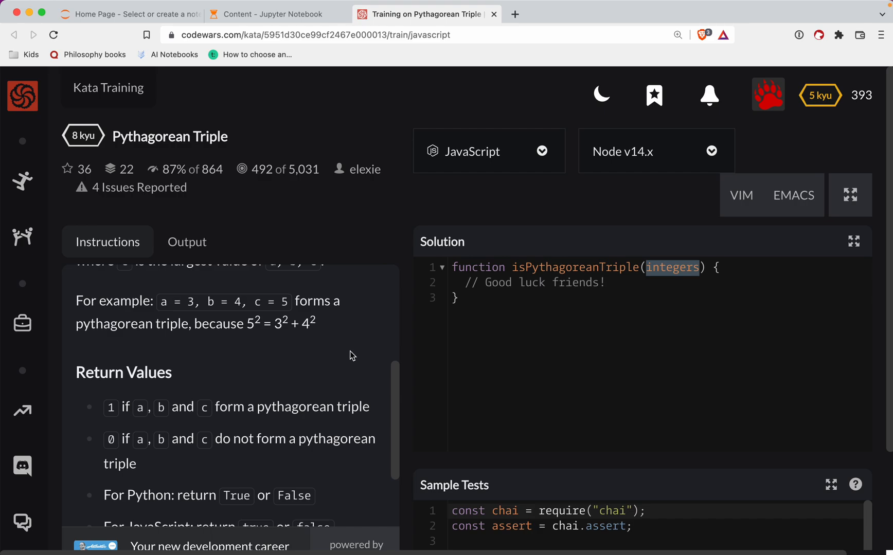
scroll("down", 3)
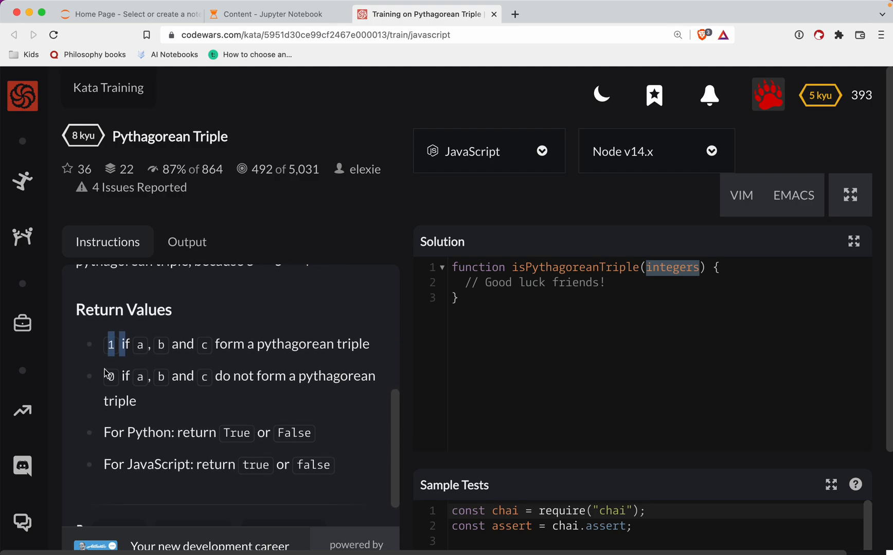
scroll("down", 3)
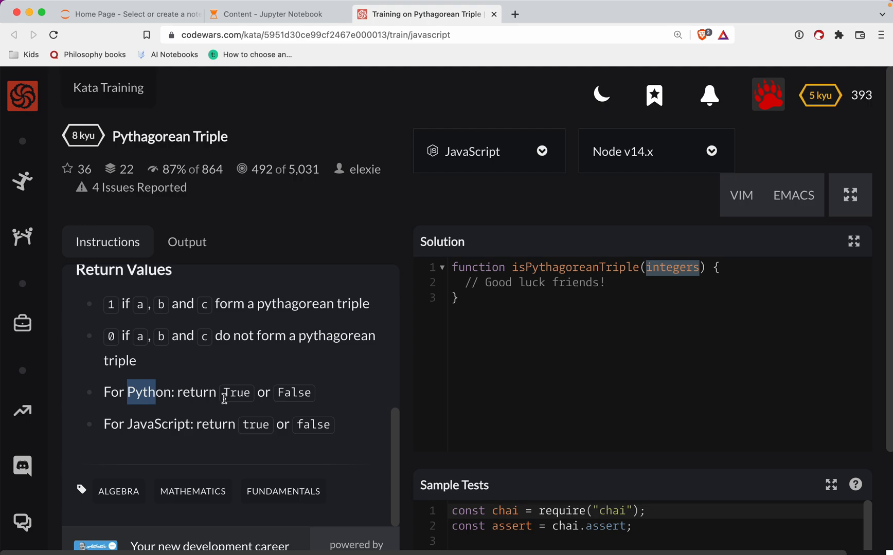
scroll("up", 3)
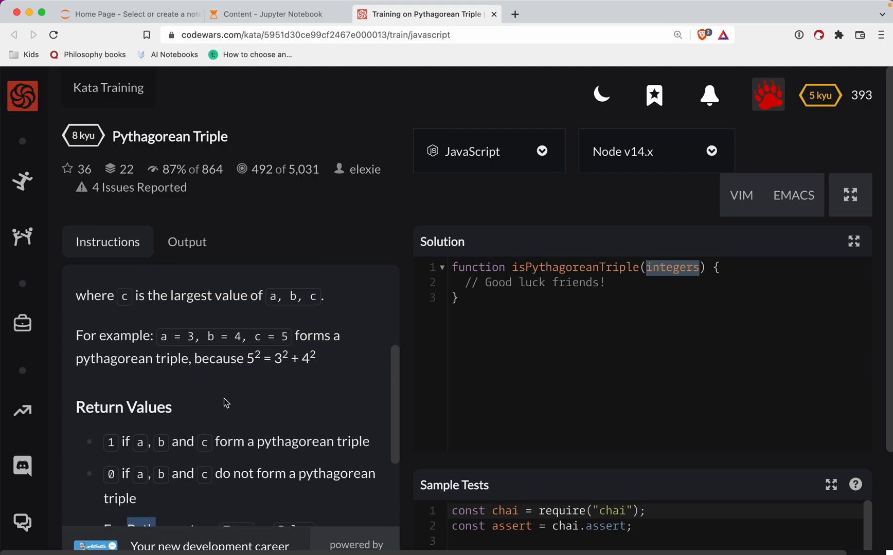
scroll("up", 3)
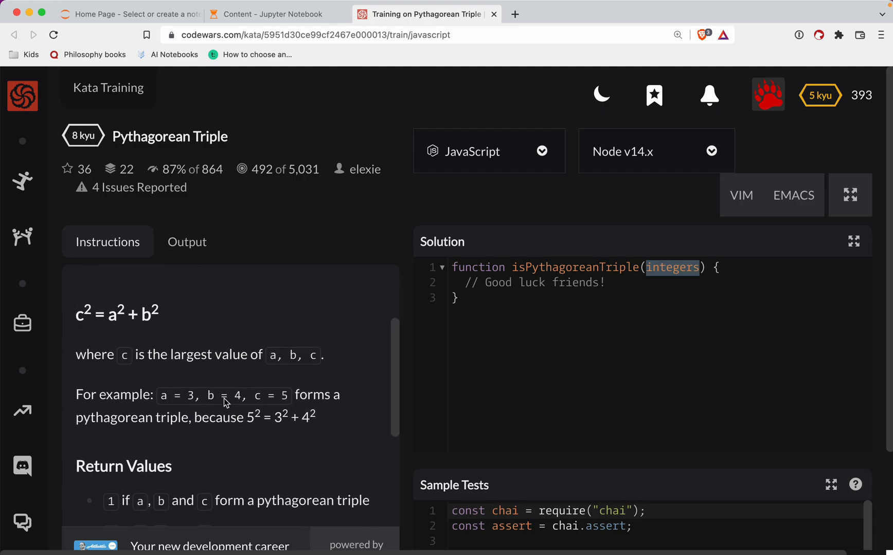
scroll("up", 3)
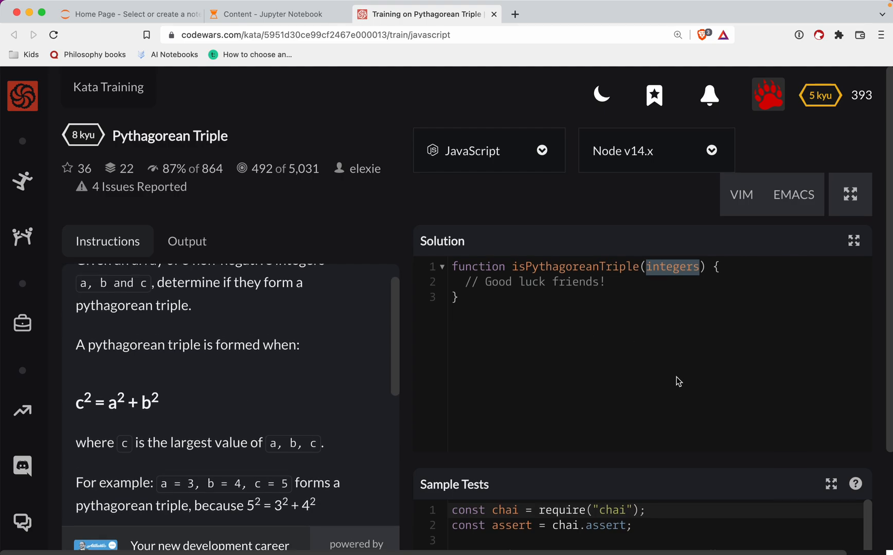
scroll("down", 3)
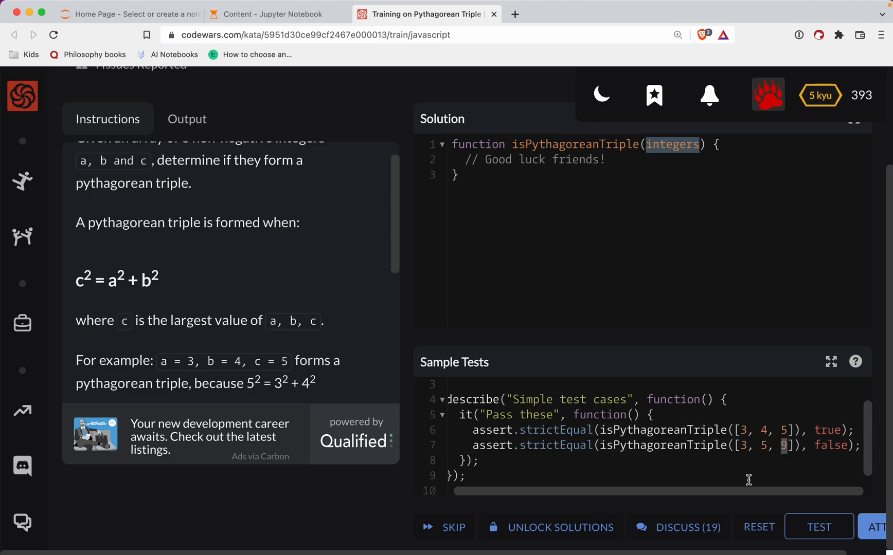
scroll("up", 3)
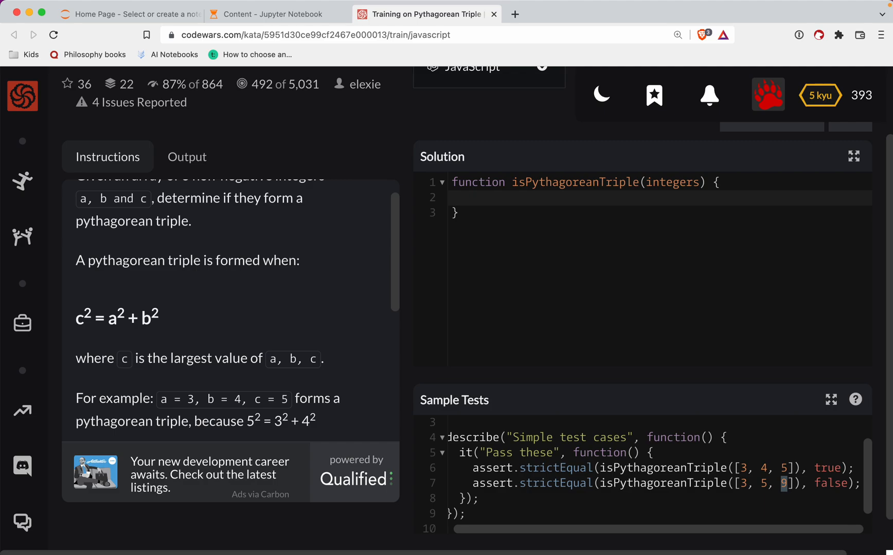
- Replace the placeholder comment with const [a, b, c] = integers; followed by a new line
type("const [a]")
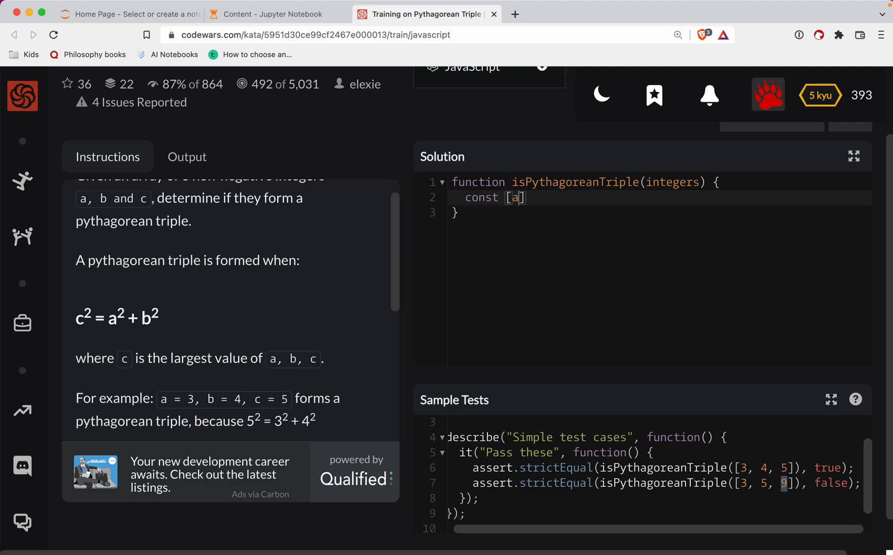
type(", b, c] =")
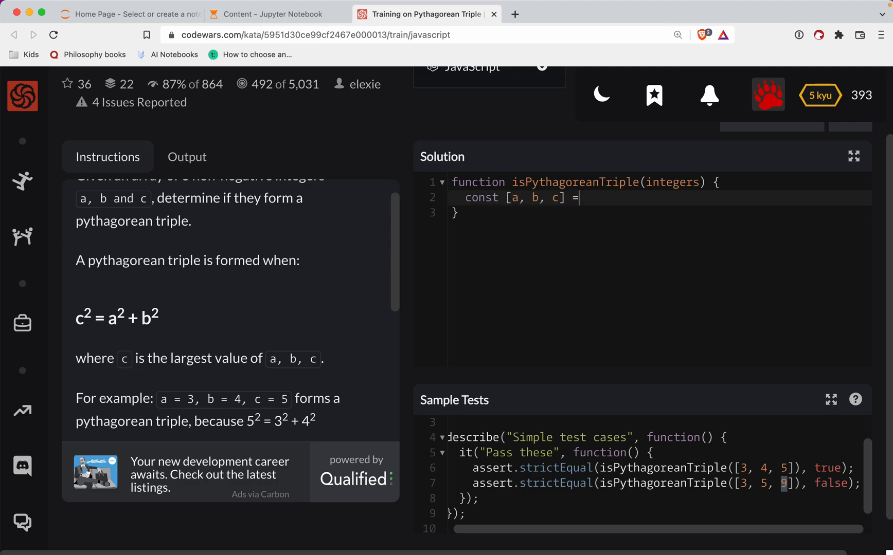
type("integers;")
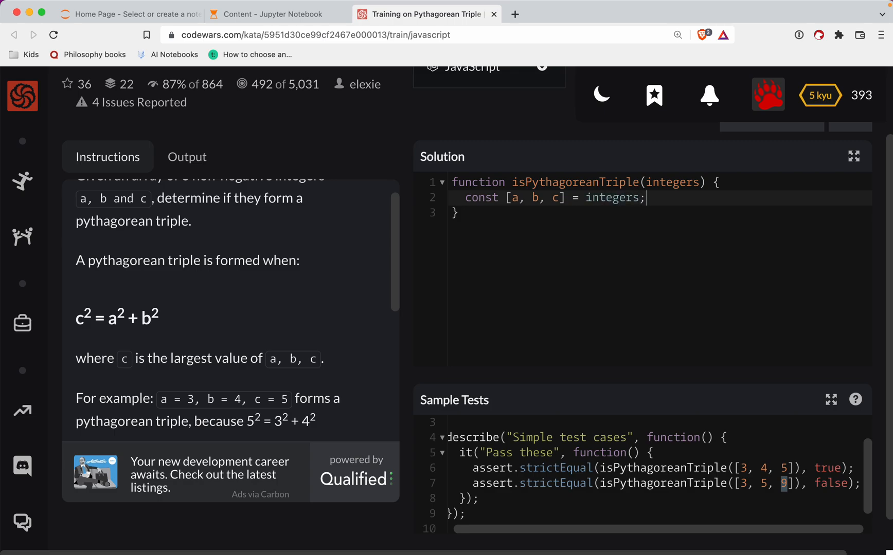
double_click(670, 181)
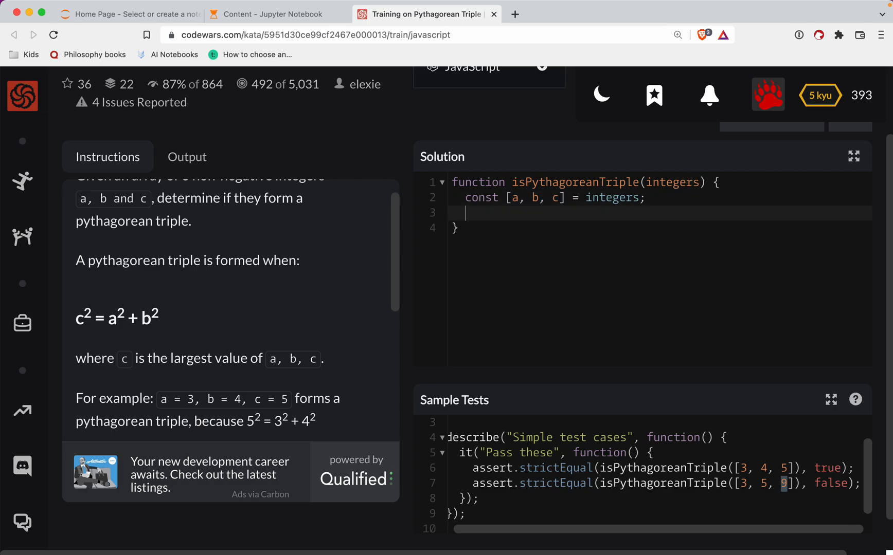
- Write the return line Math.pow(c, 2) === Math.pow(a, 2) + Math.pow(b, 2)
type("retur")
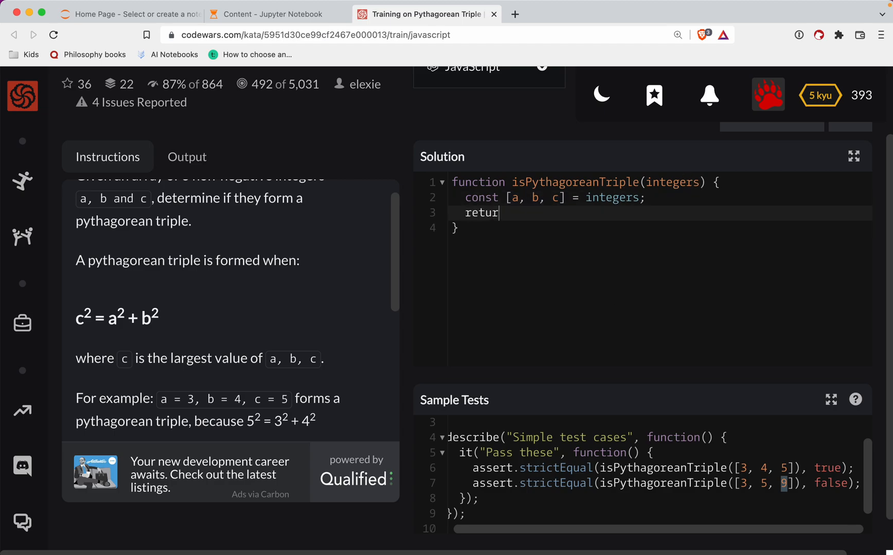
type("n")
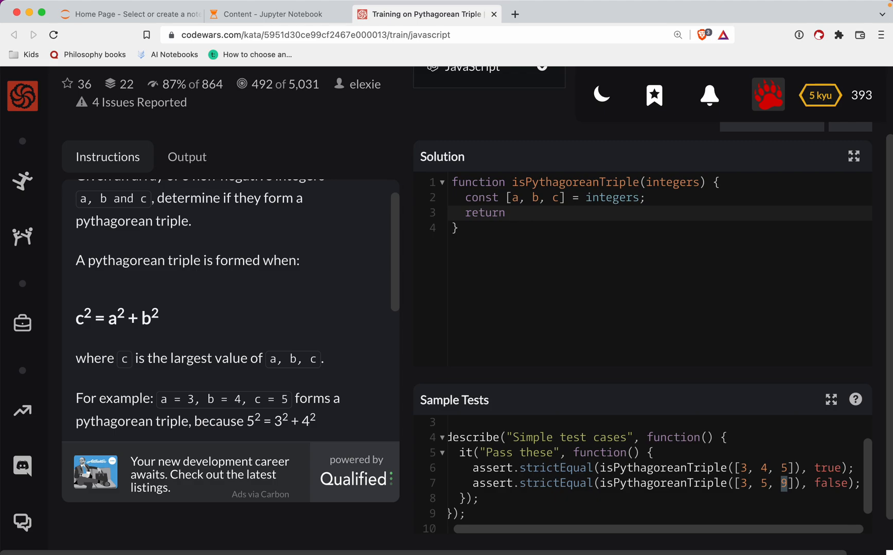
type("Mat")
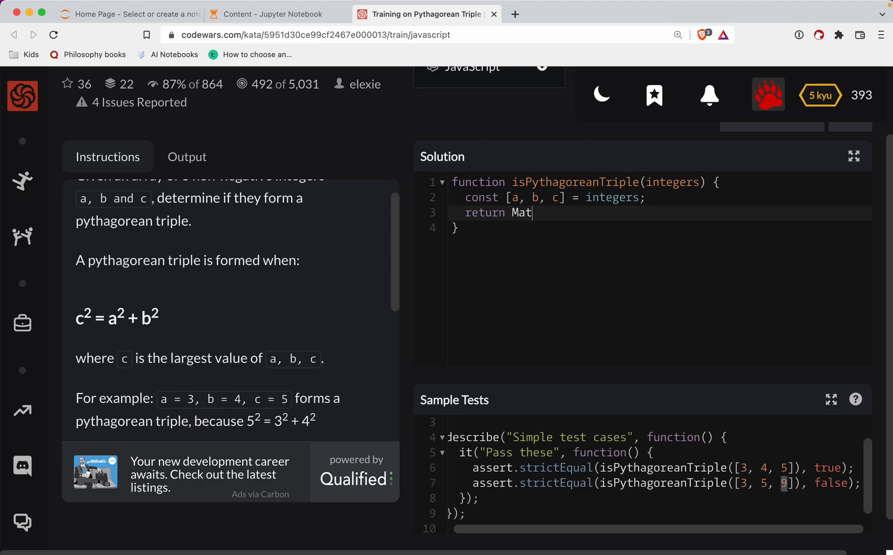
type("h.")
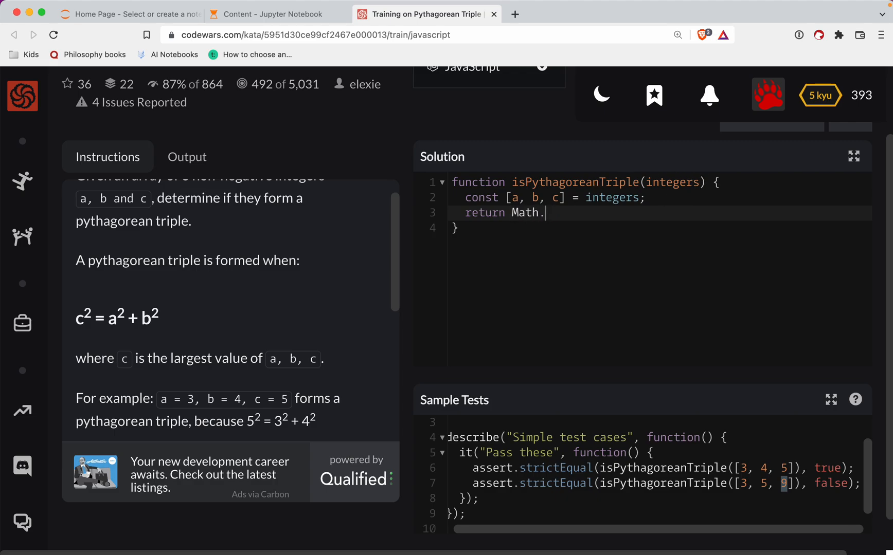
type("pw")
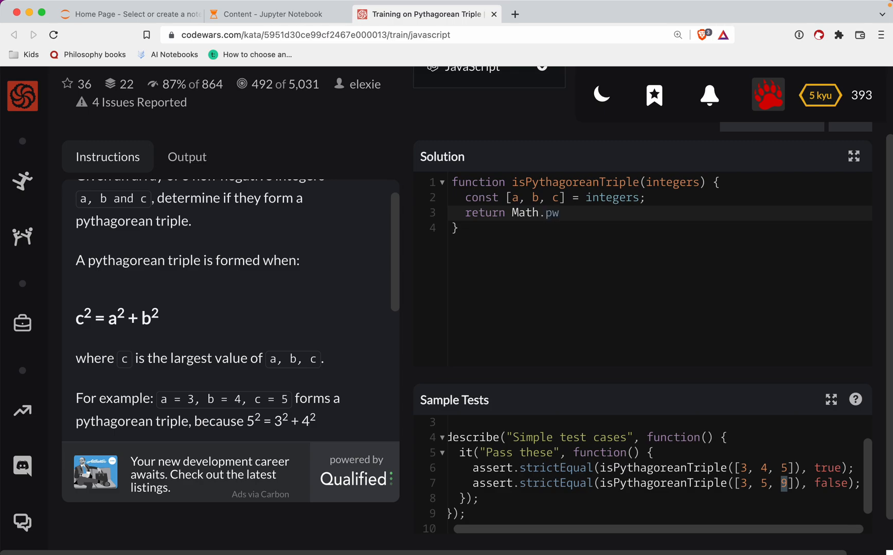
type("ow()")
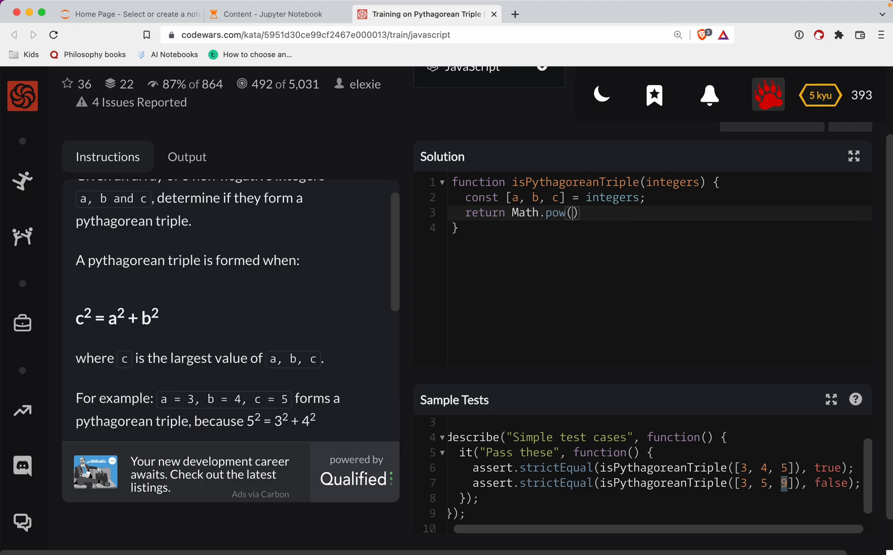
type("c, 2")
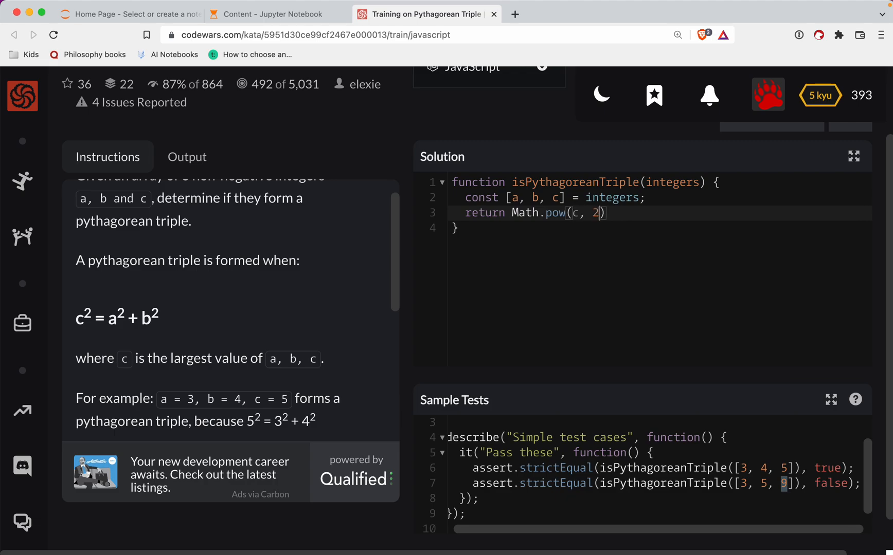
type("===")
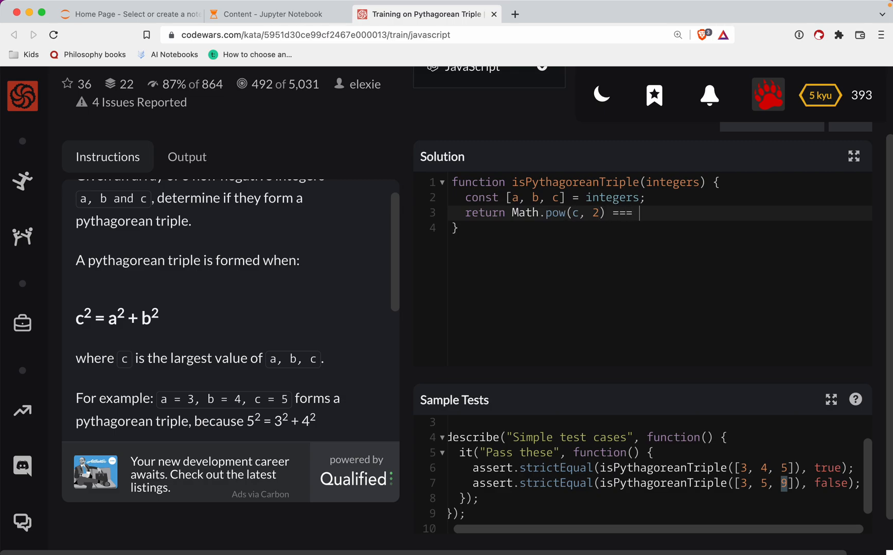
type("Math.pow")
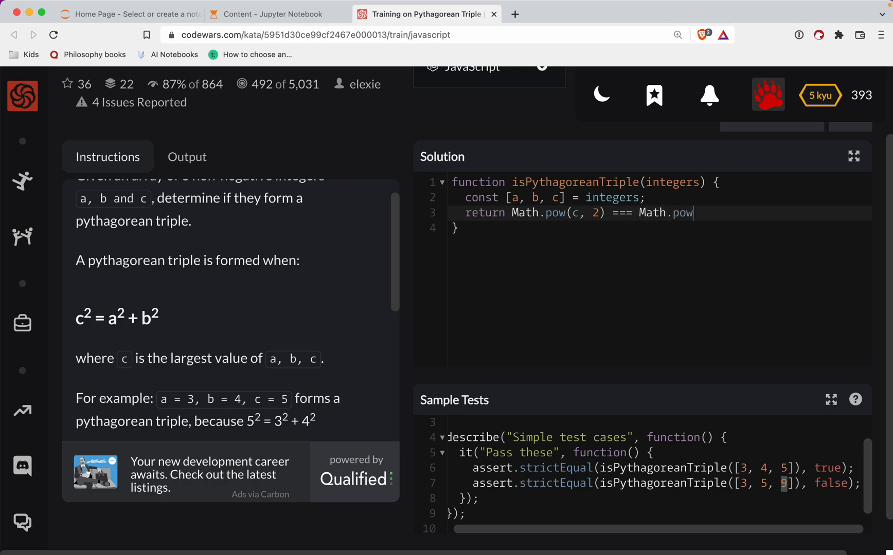
type("(a, 2)")
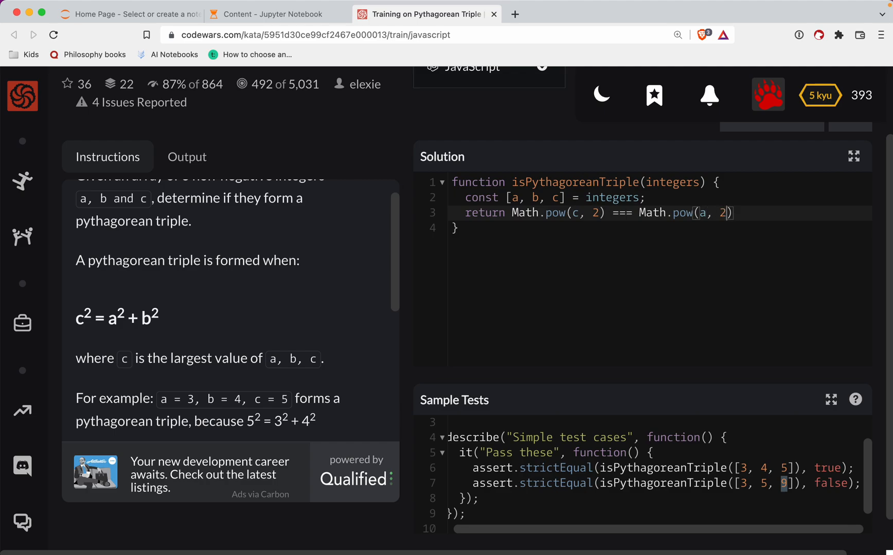
type("+ Math.pow(b, 2")
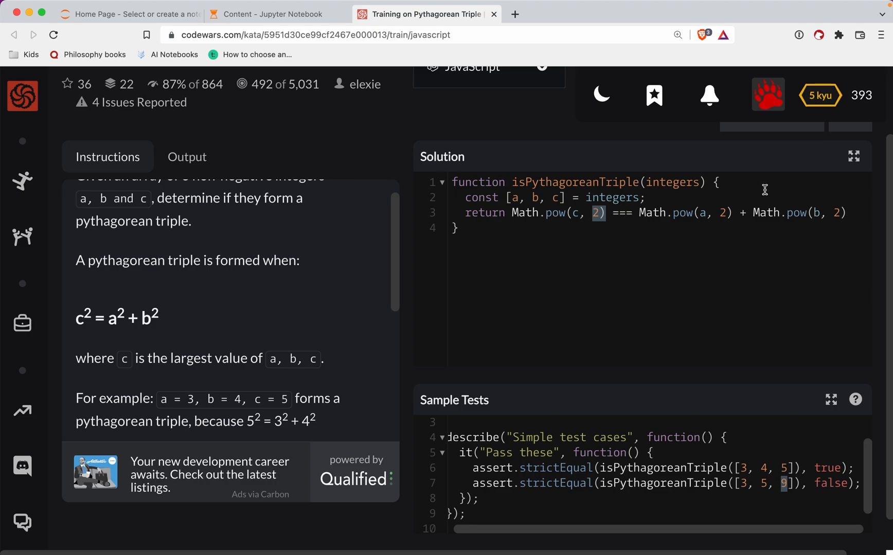
mouse_move(398, 462)
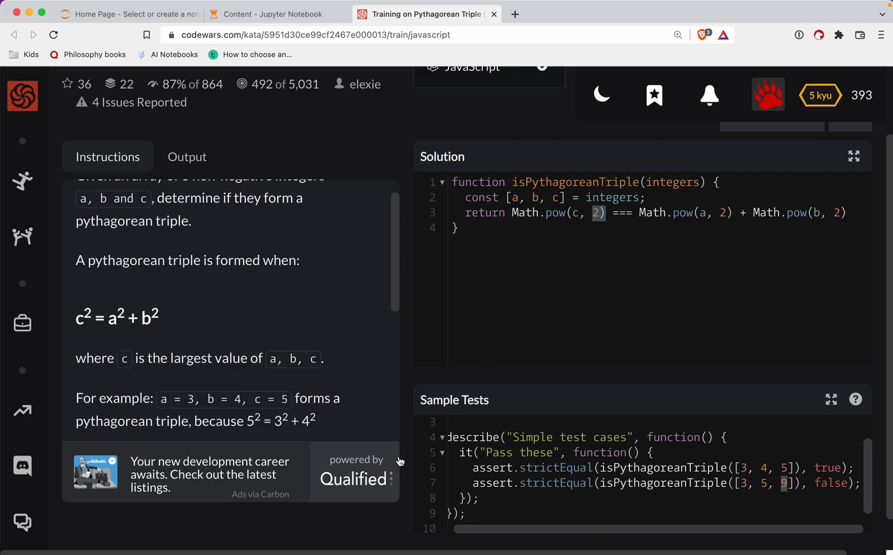
- Run the sample tests, getting Passed: 1, Failed: 0
scroll("down", 3)
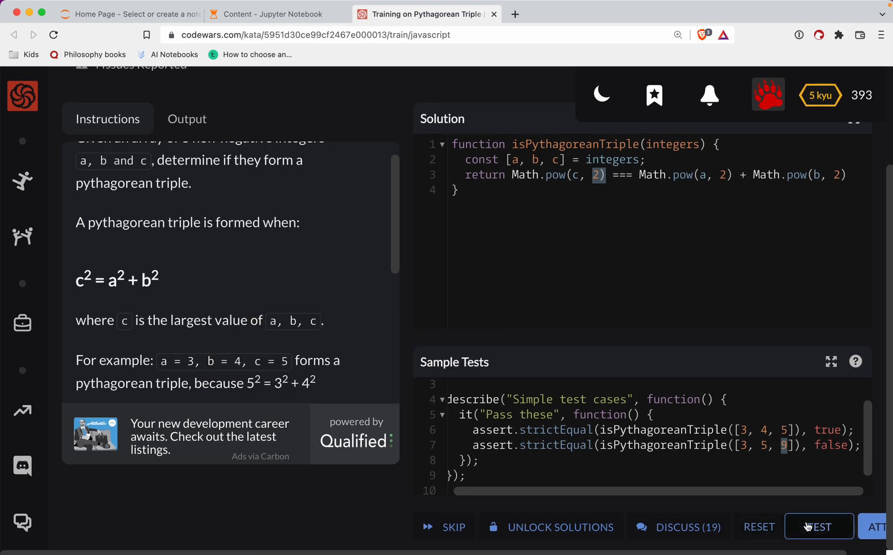
left_click(819, 527)
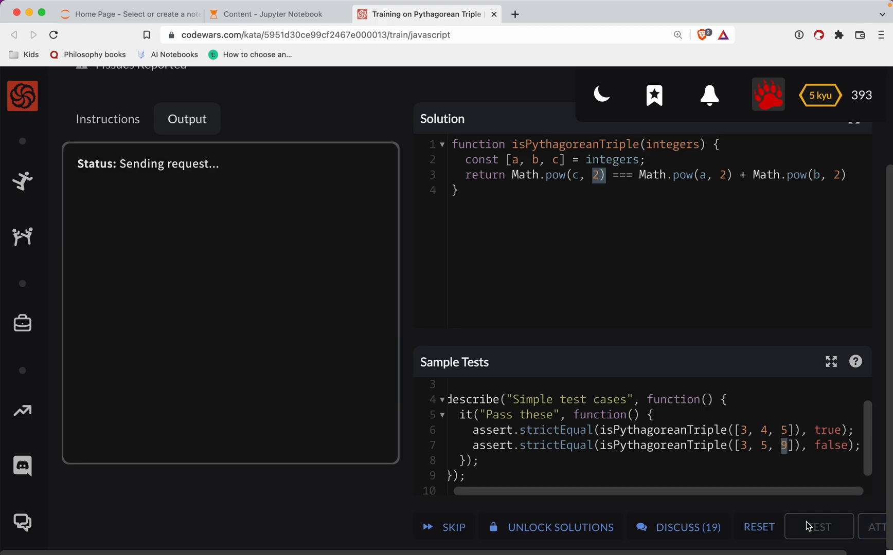
left_click(818, 526)
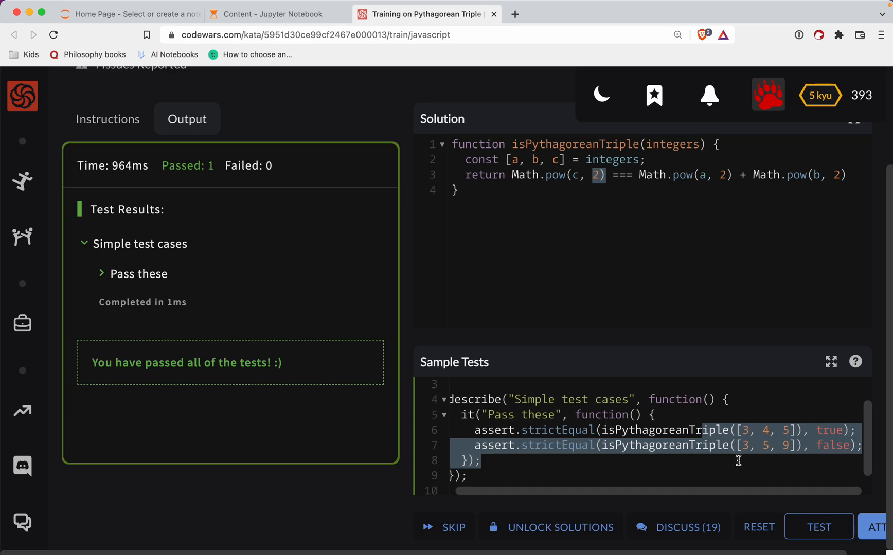
mouse_move(674, 196)
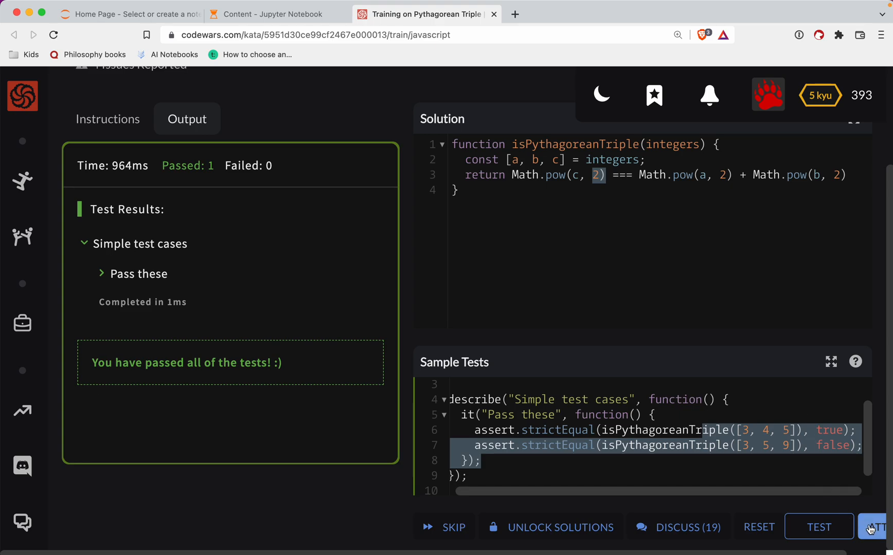
- Attempt the full test suite and select the failing triple [72, 78, 30] in the output
left_click(878, 527)
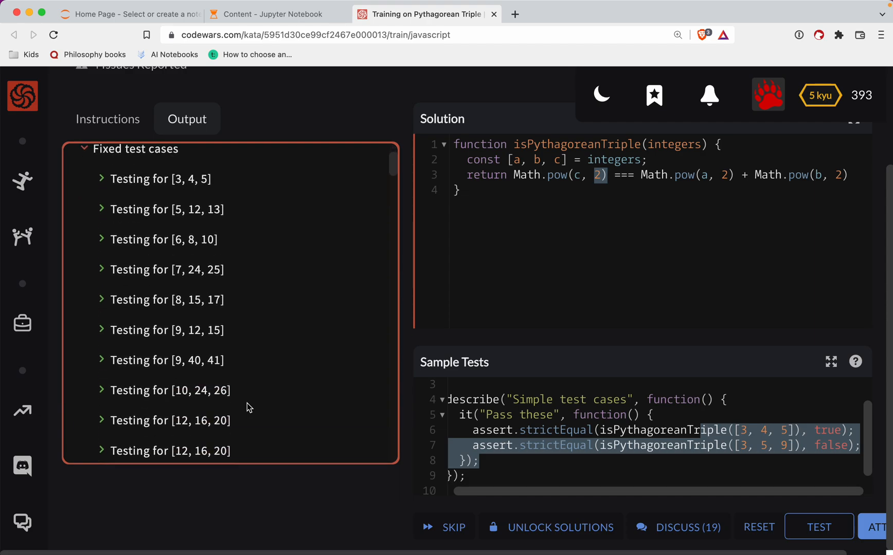
scroll("down", 3)
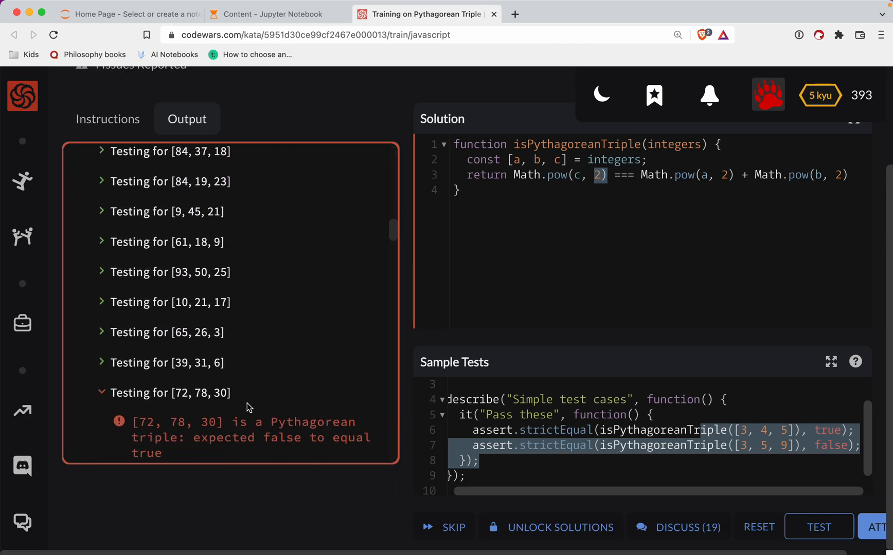
scroll("down", 3)
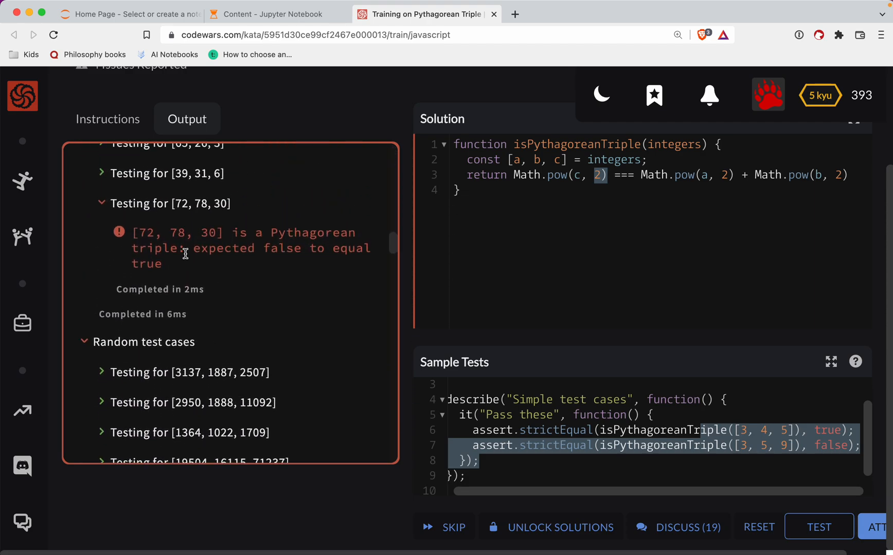
double_click(180, 232)
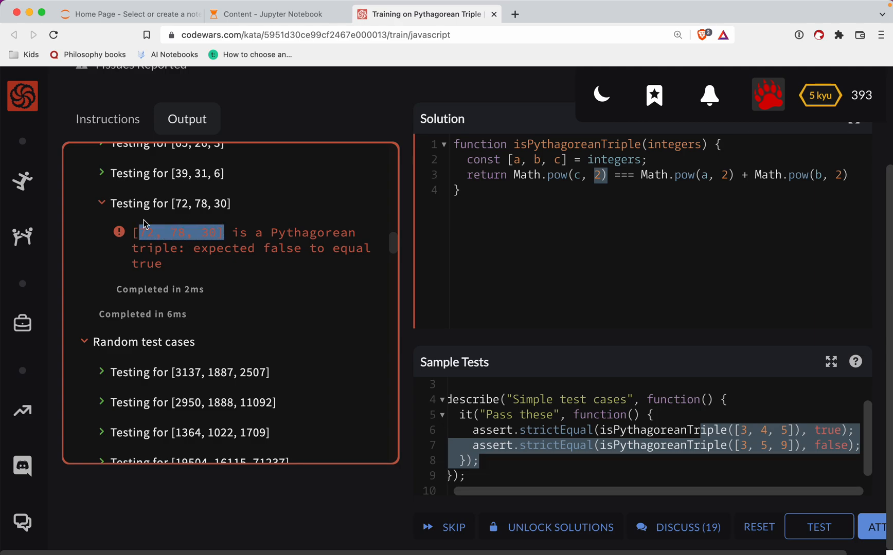
left_click(176, 233)
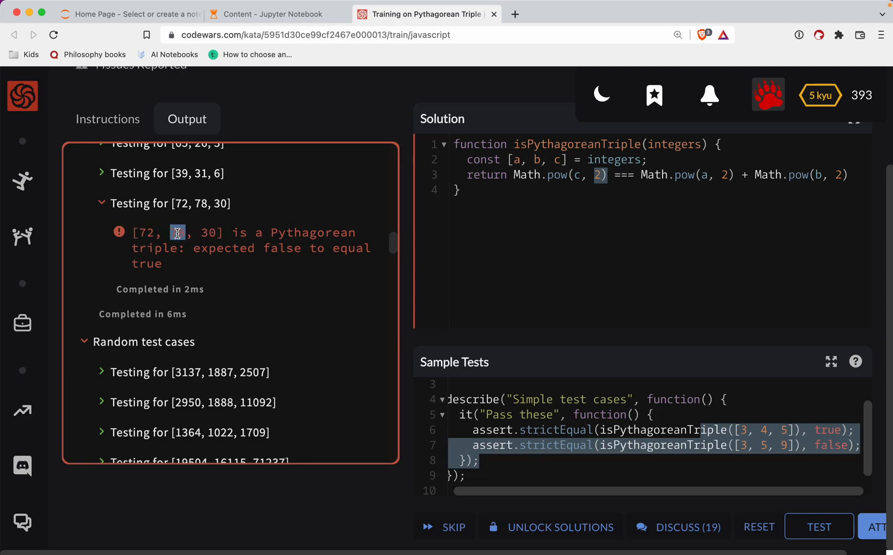
mouse_move(602, 198)
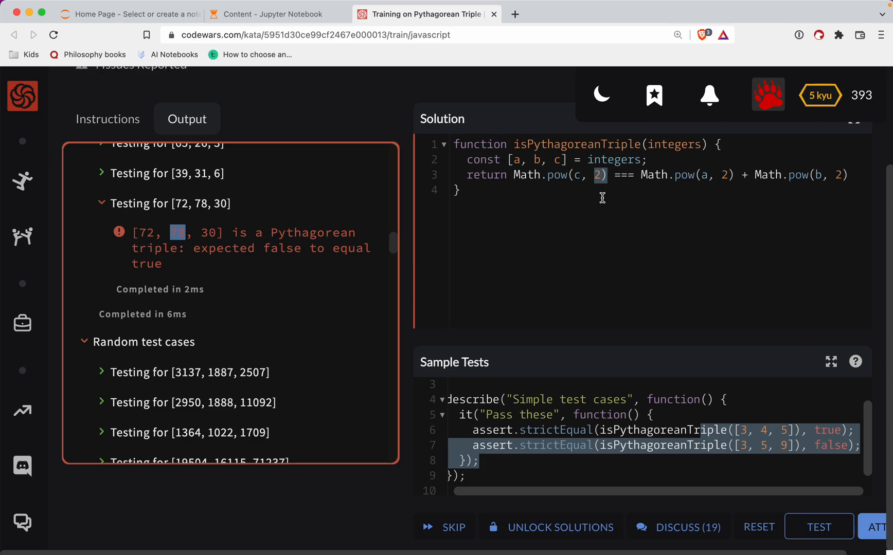
mouse_move(751, 153)
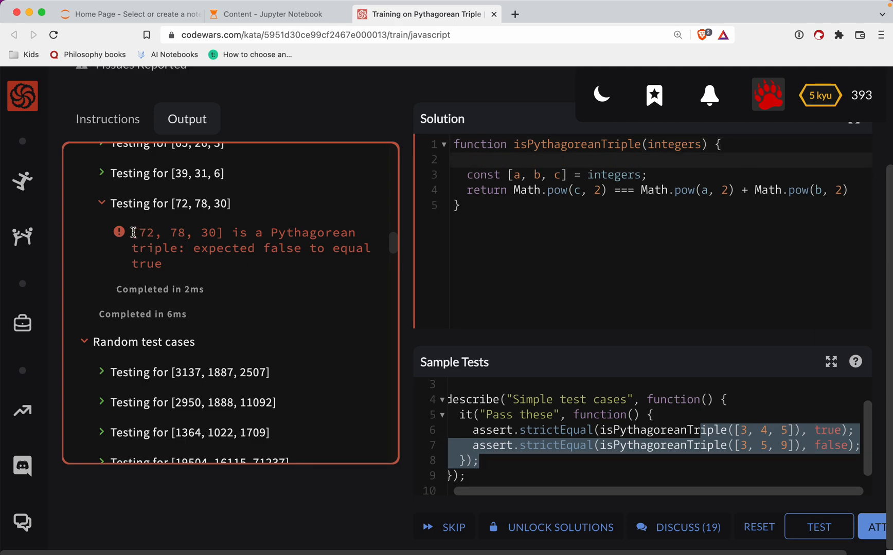
double_click(176, 232)
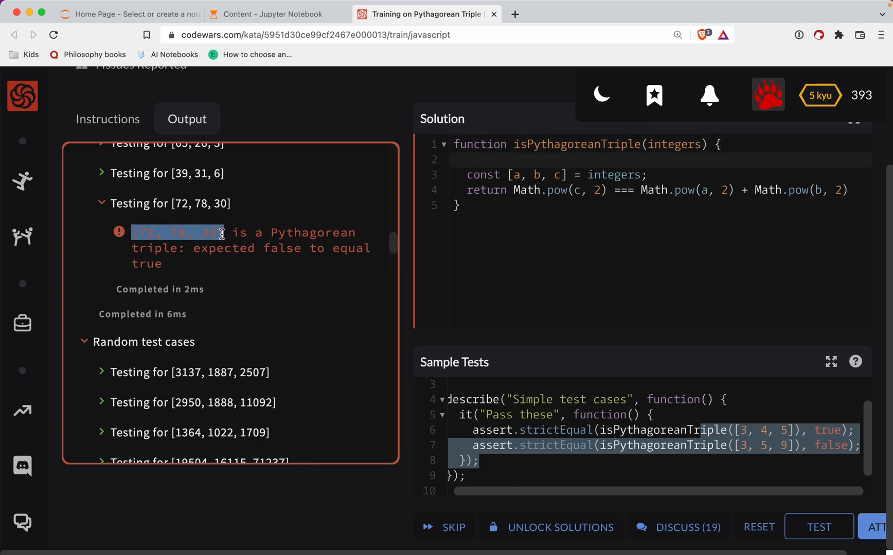
- In DevTools Console, run [1, 2, 10].sort(), which returns [1, 10, 2]
key("F12")
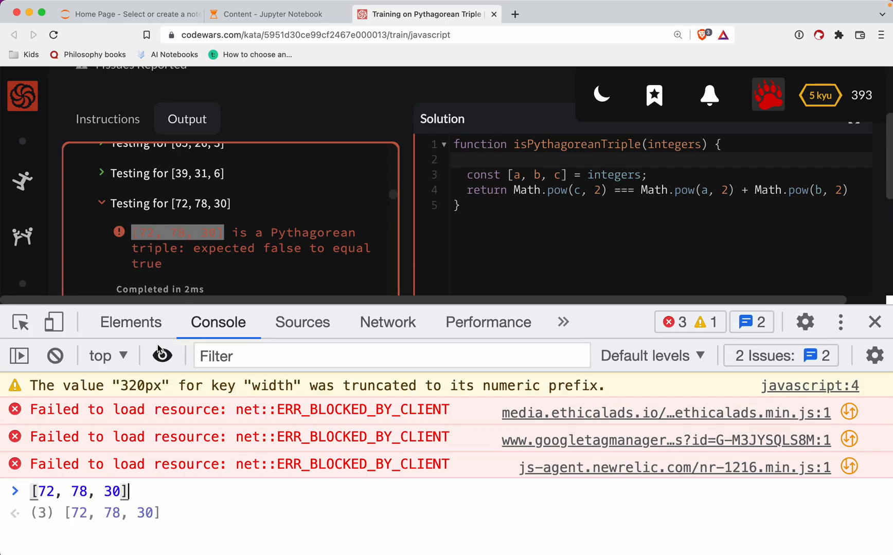
type(".sort(")
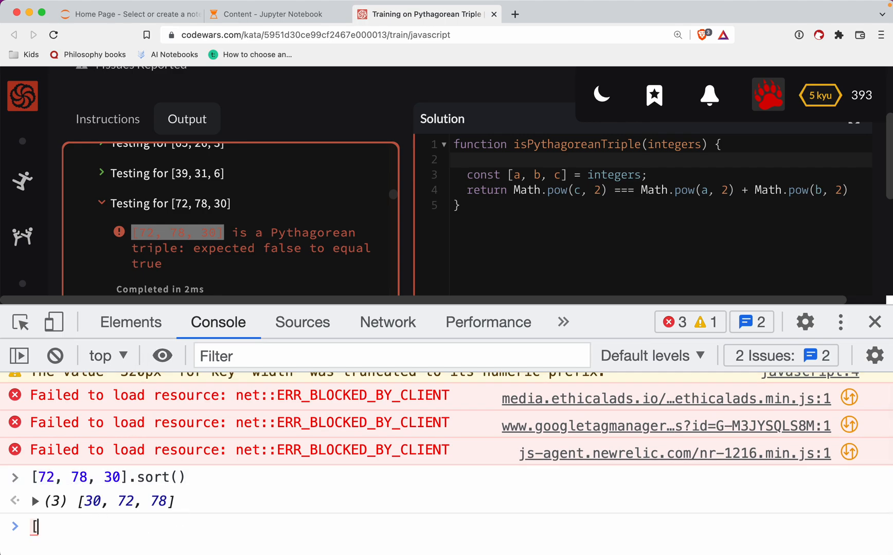
type("[1, 2,")
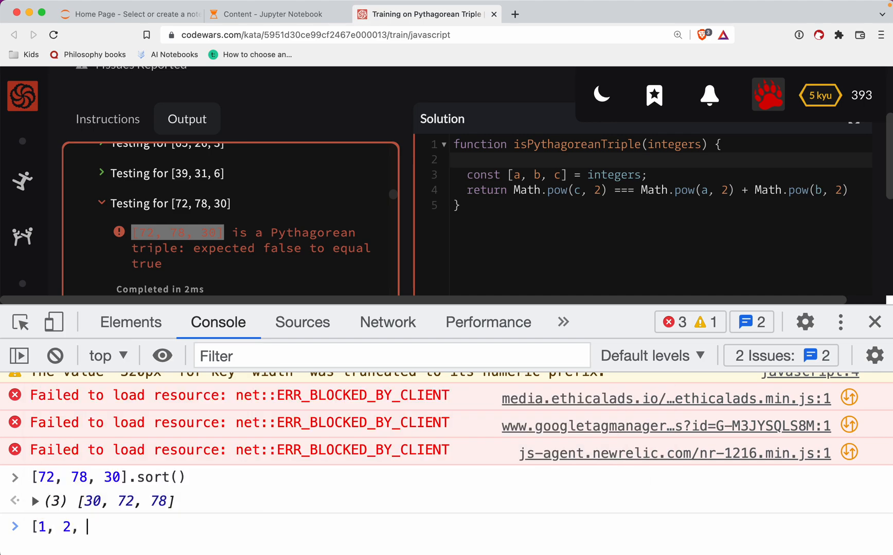
type("10[")
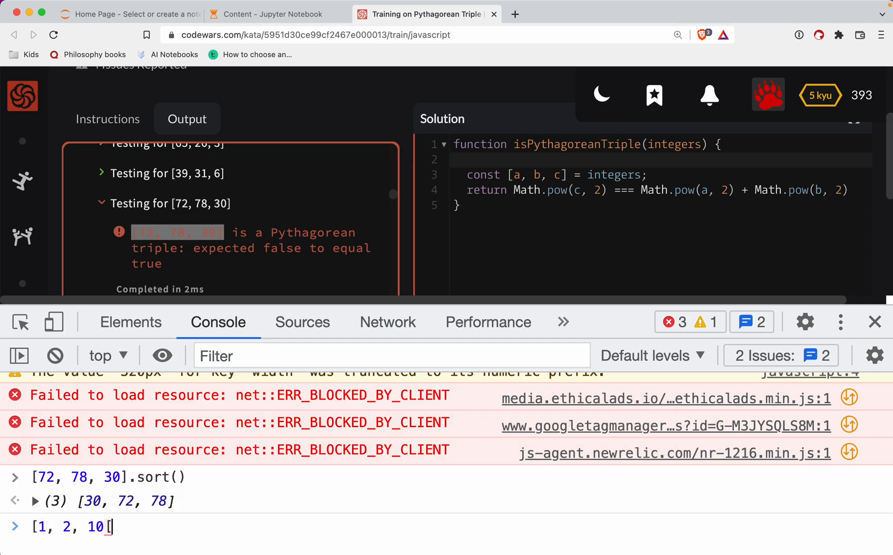
type(".sort")
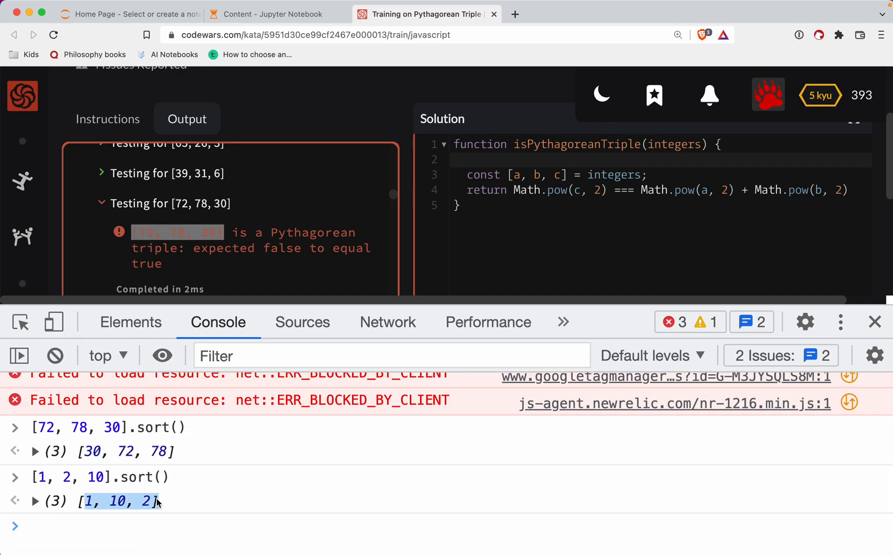
mouse_move(118, 506)
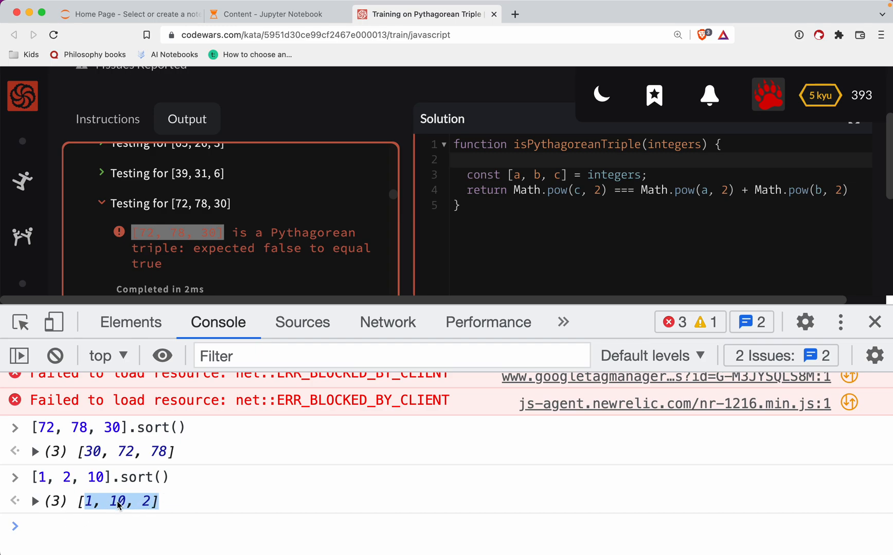
mouse_move(130, 493)
type("[1, 2, 10].sort((")
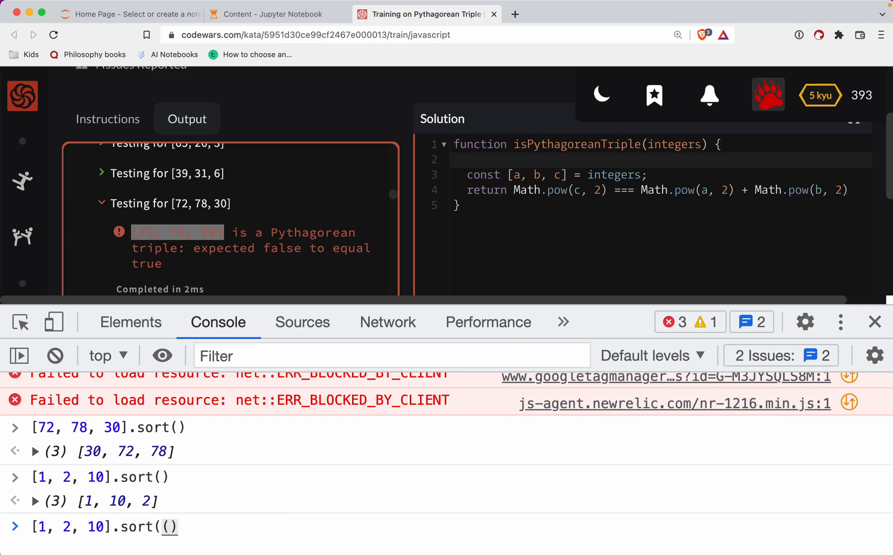
- Sort [1, 2, 10] with a numeric comparator, returning [1, 2, 10]
type("a, b")
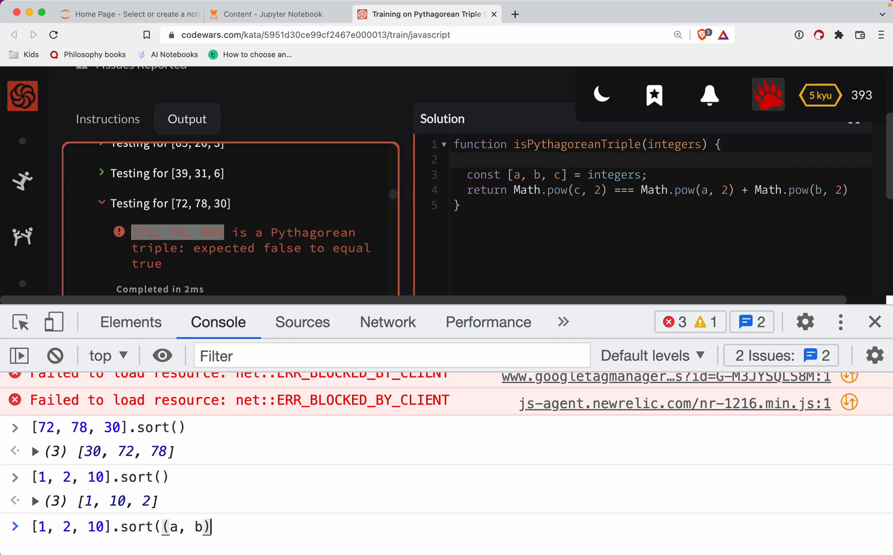
type("alert")
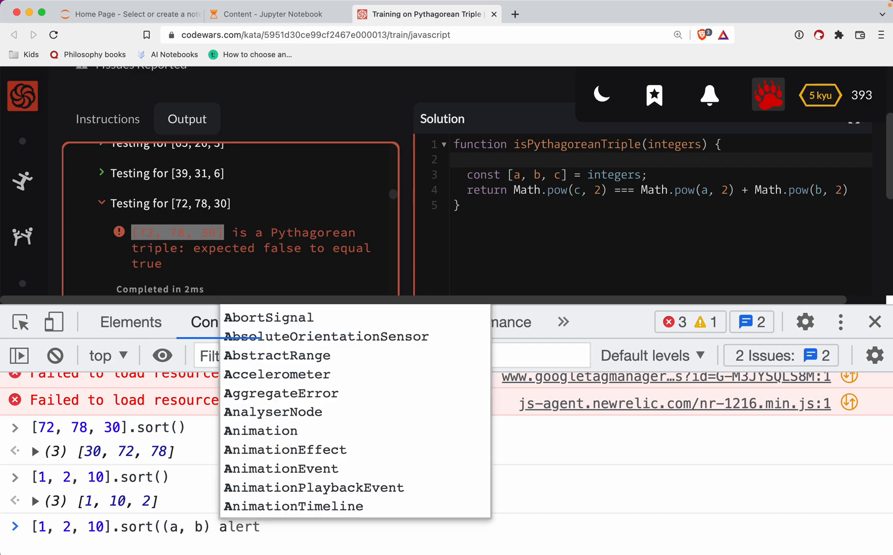
type("a < b")
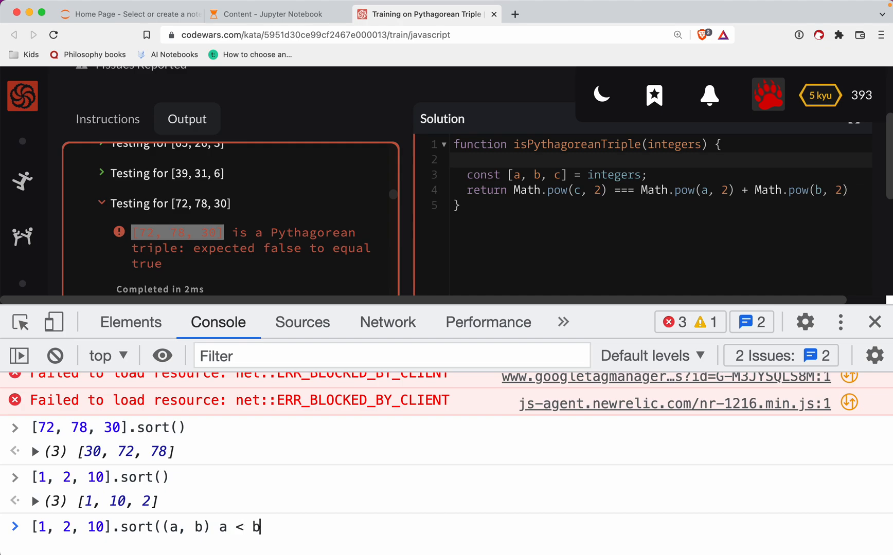
type(")")
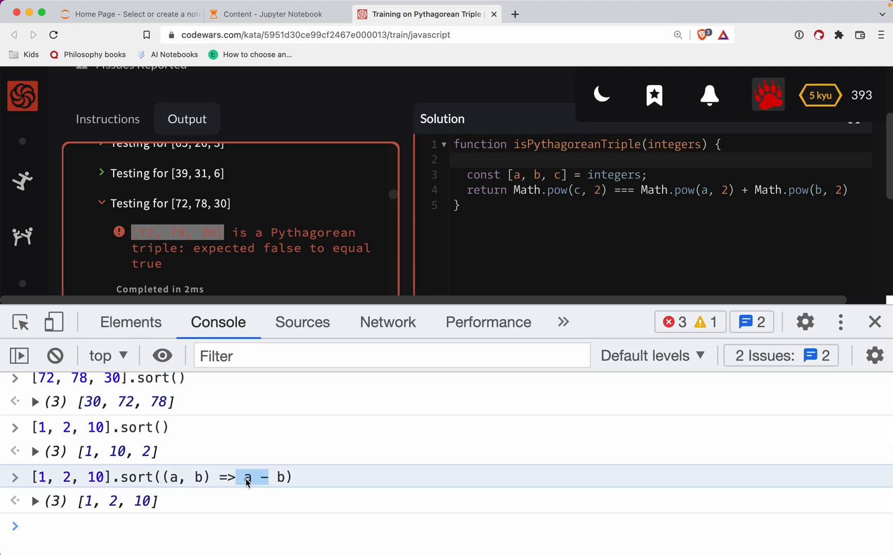
mouse_move(279, 477)
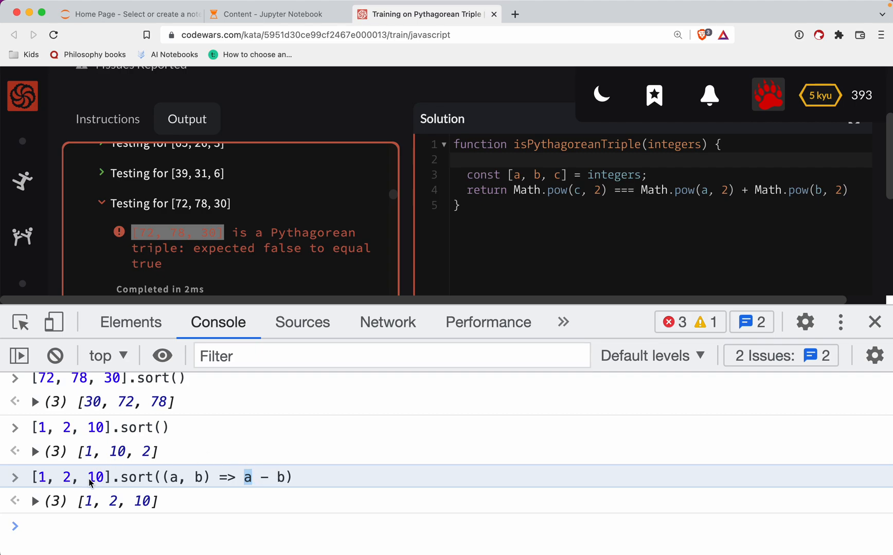
mouse_move(198, 476)
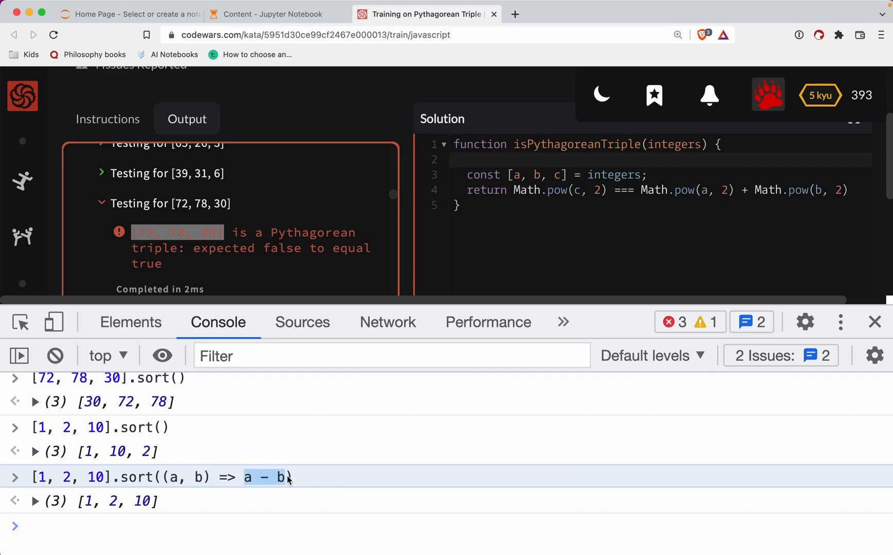
mouse_move(236, 496)
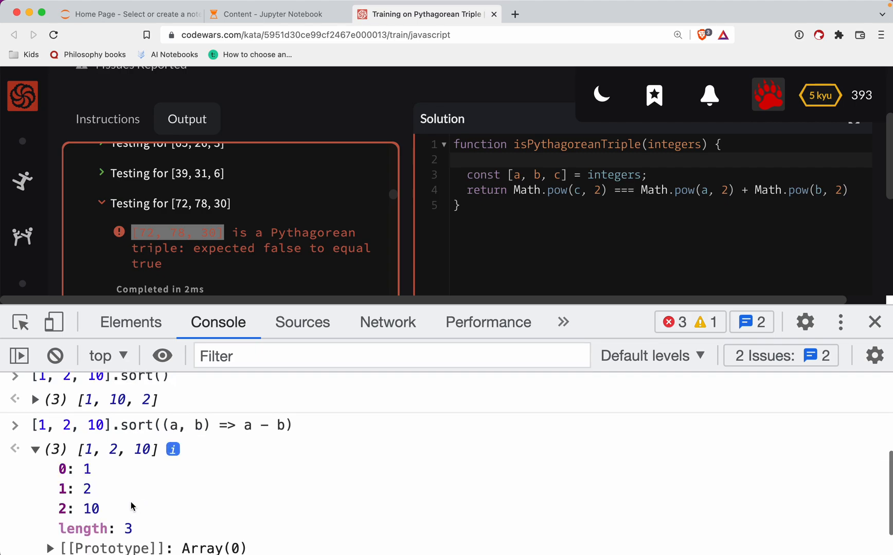
mouse_move(252, 425)
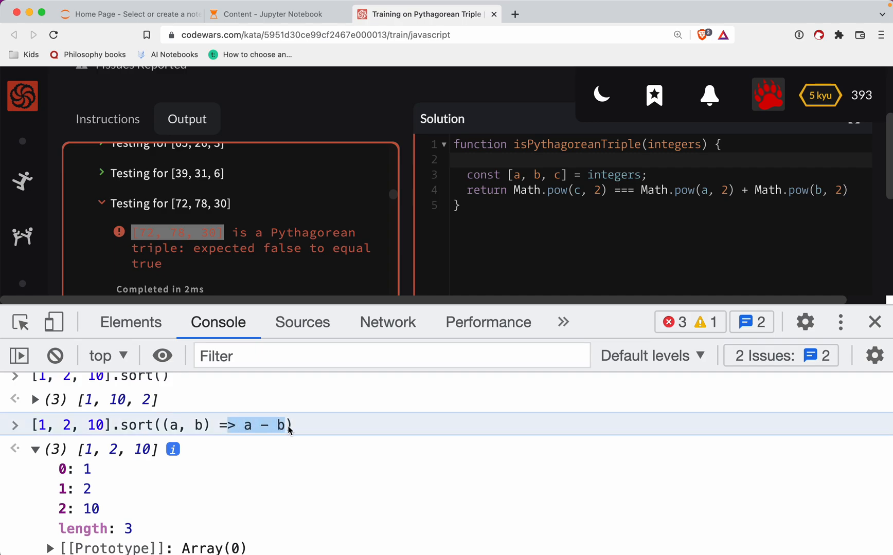
mouse_move(336, 419)
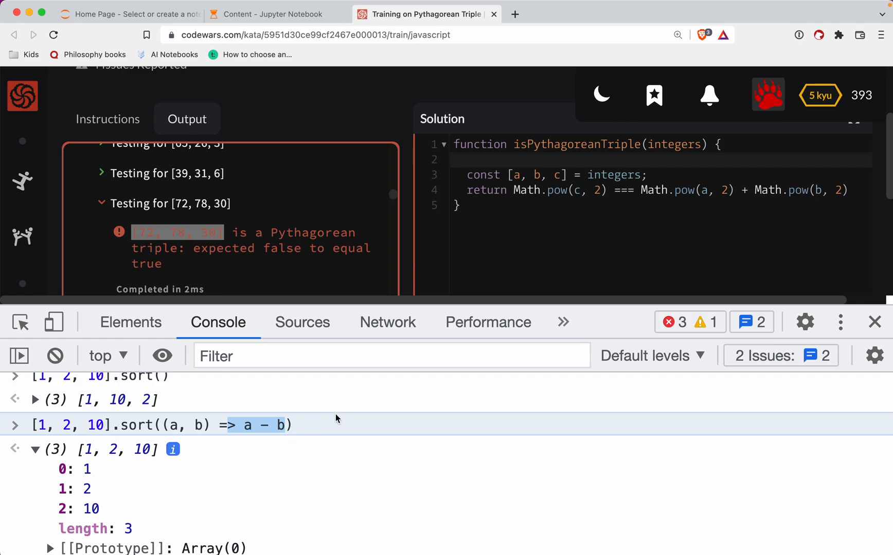
mouse_move(875, 321)
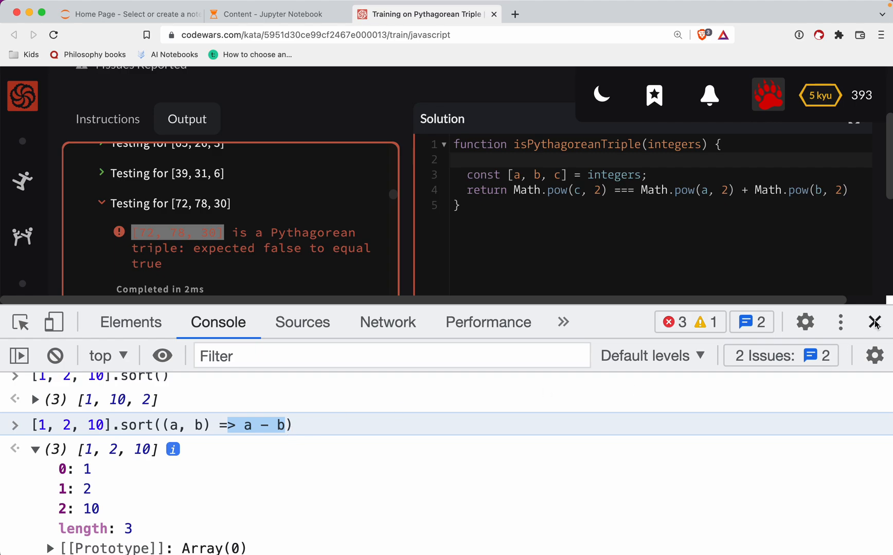
mouse_move(875, 322)
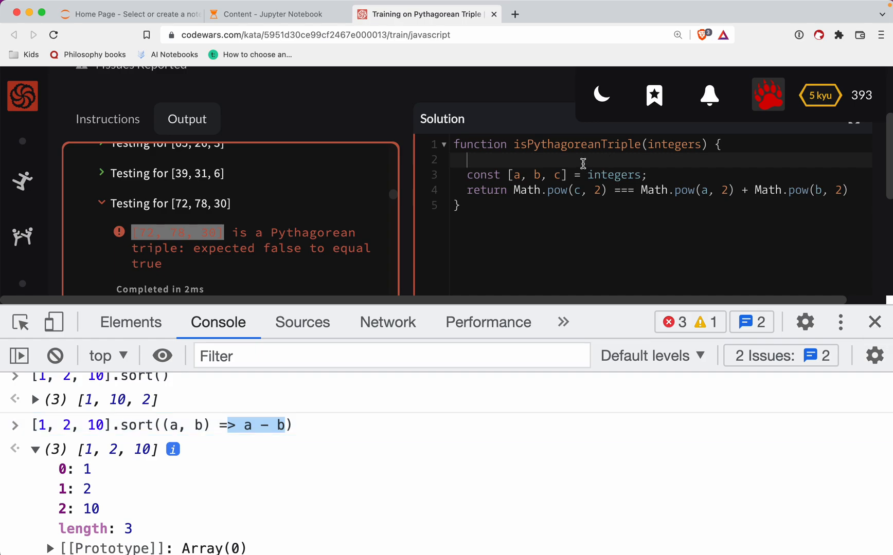
- Evaluate integers in the Console to inspect its value
scroll("down", 3)
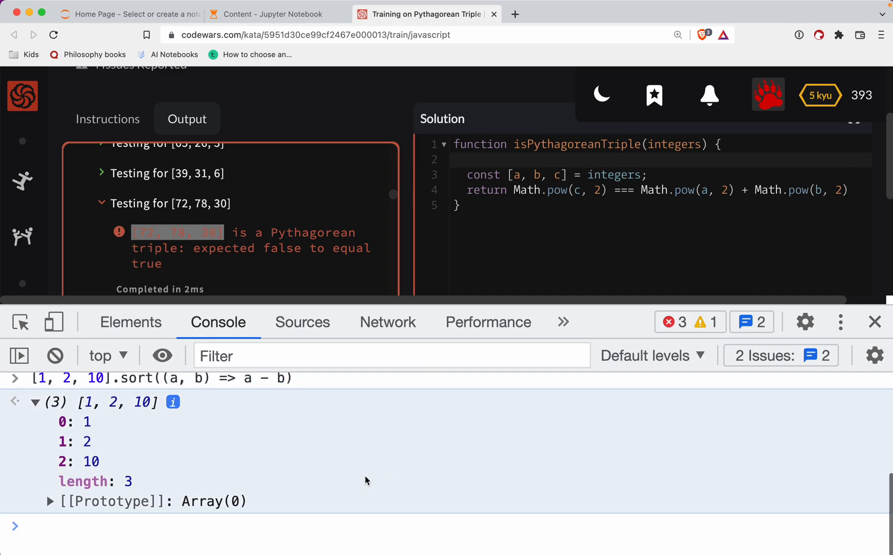
type("inte")
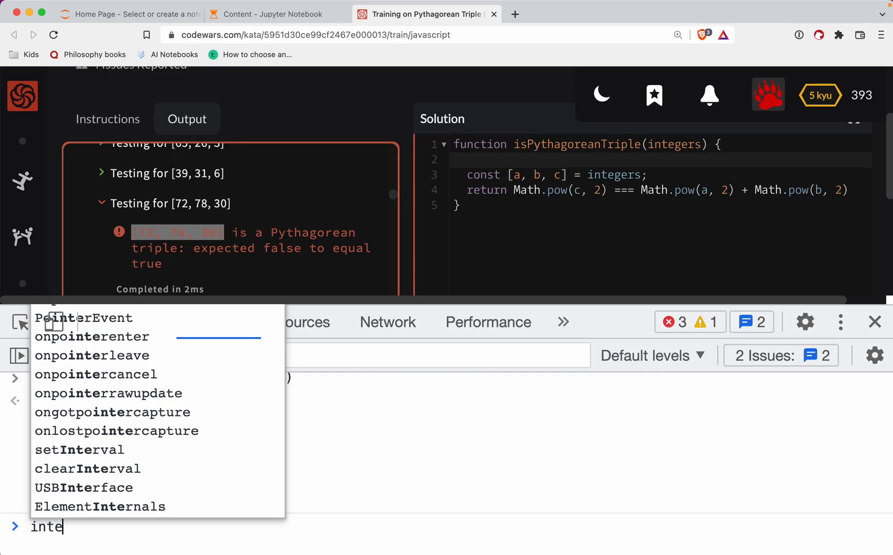
key("Return")
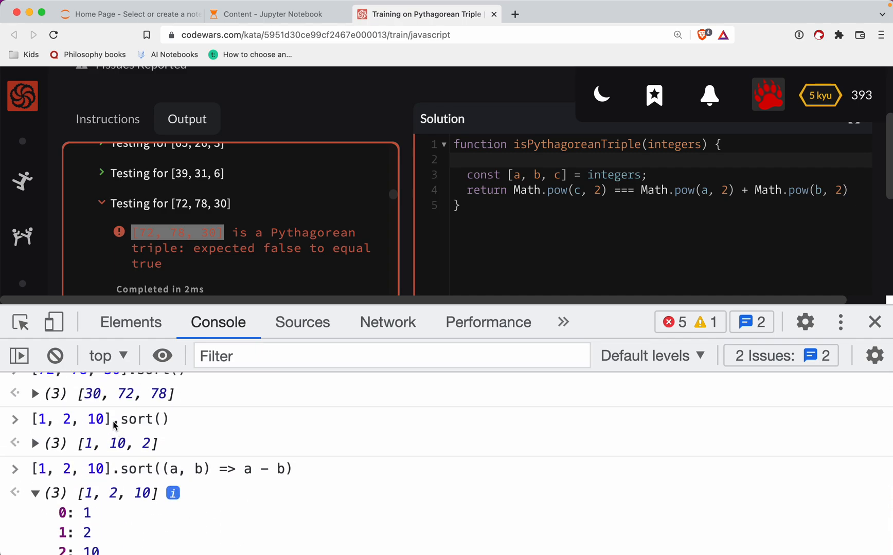
- Set numbers = [1, 10, 2] and sort it with (a, b) => a - b
scroll("up", 3)
type("[1, 10, 2")
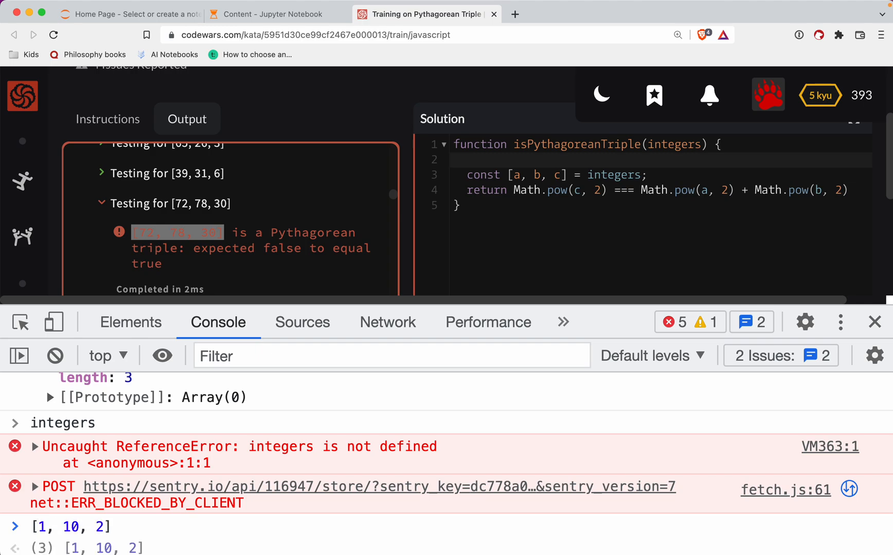
type("n")
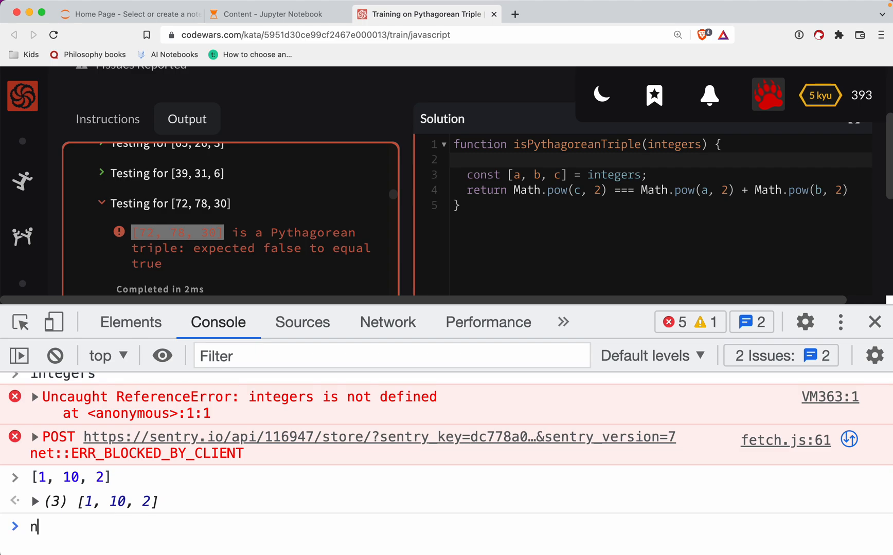
type("umbers =")
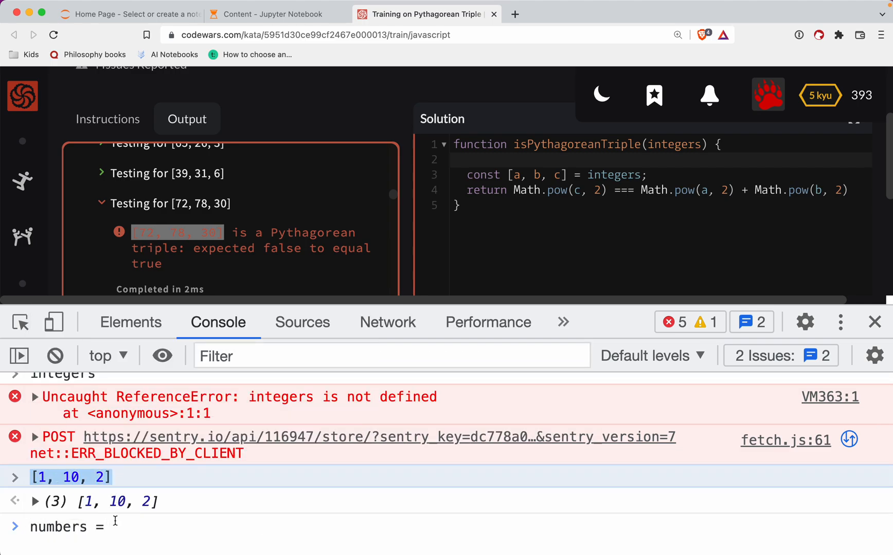
type("n")
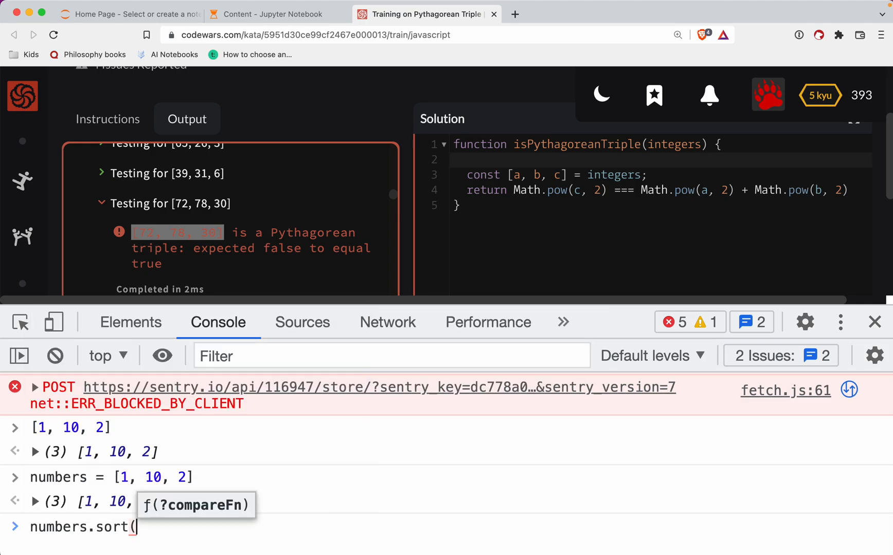
type("(a, b) => a - b")
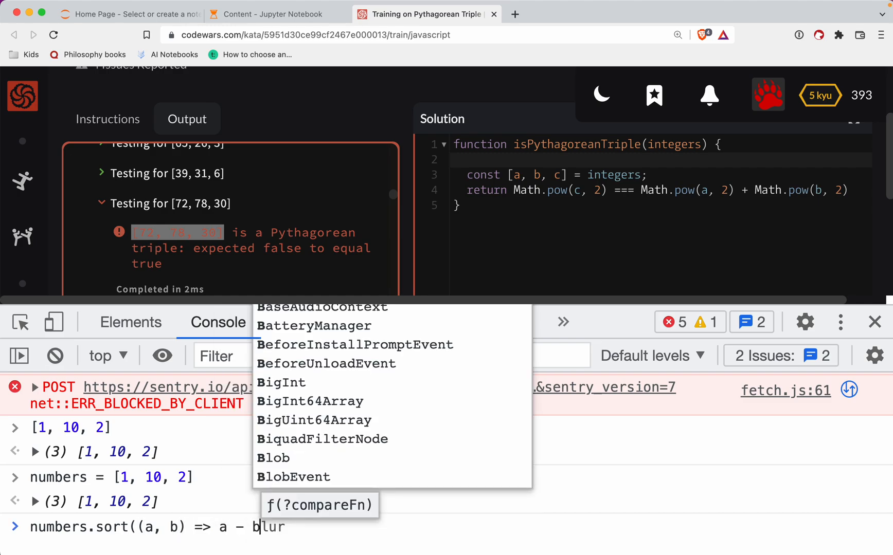
type("numbers")
key("Enter")
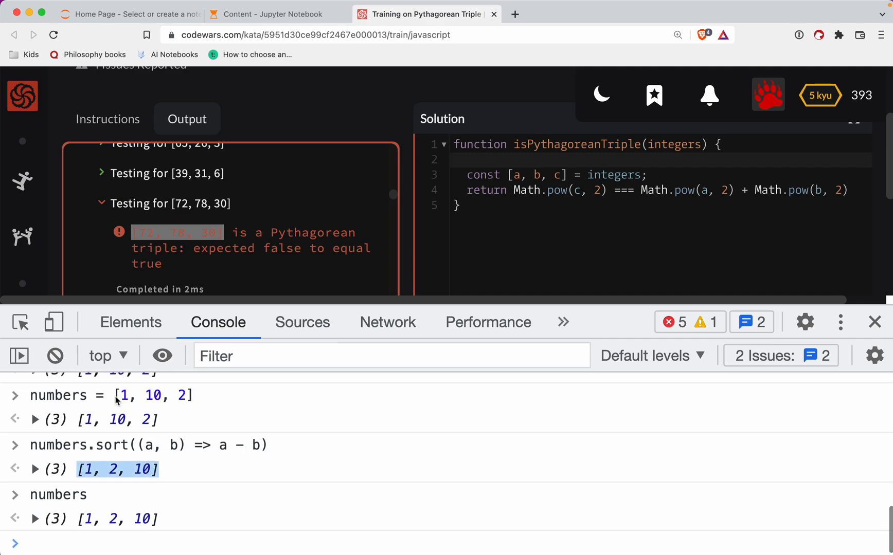
mouse_move(198, 477)
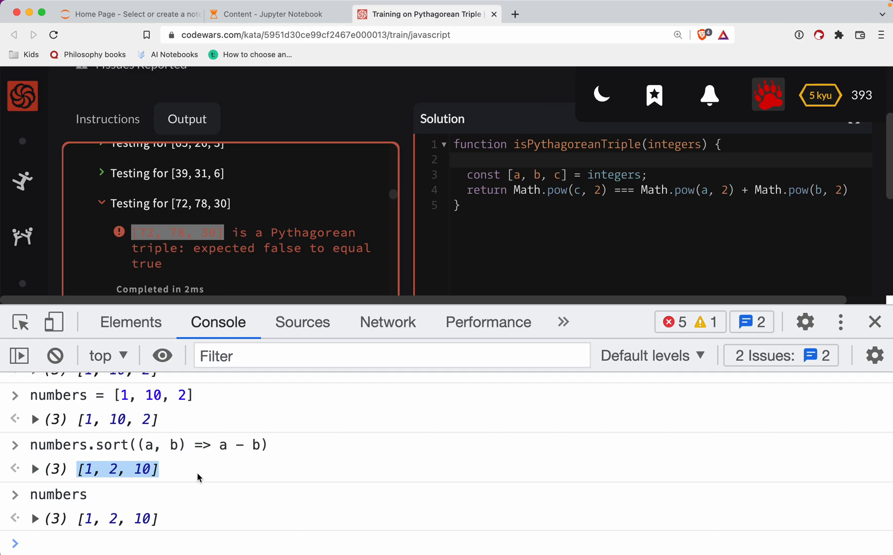
mouse_move(520, 108)
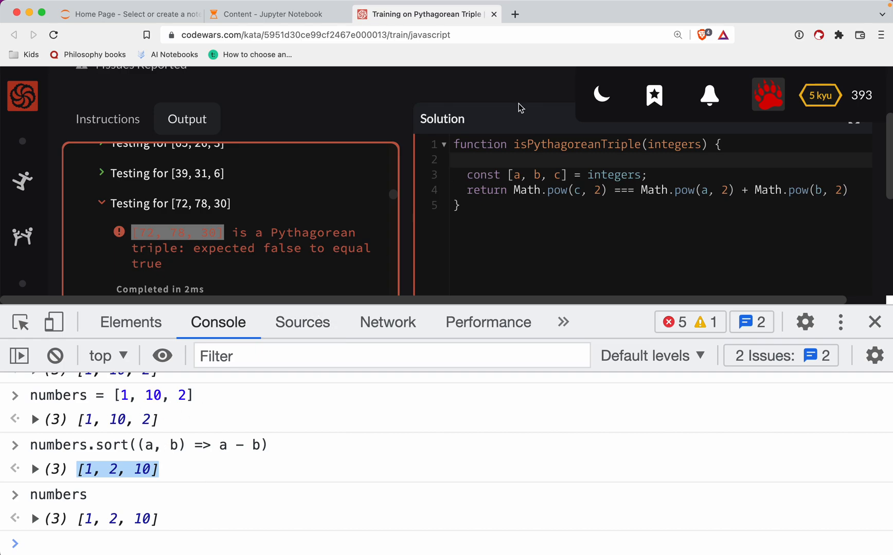
- Add integers.sort((a, b) => a-b) as the first line, close DevTools, and submit
type("integers.sort((")
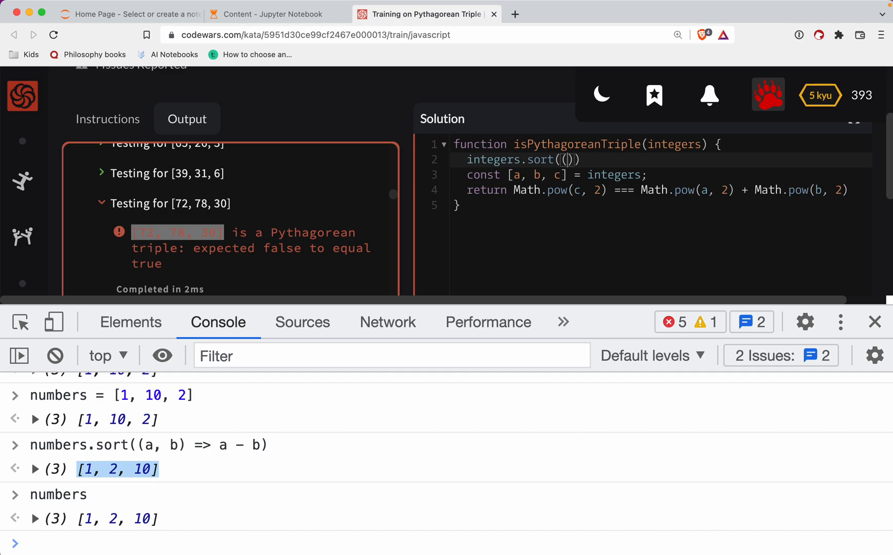
type("(a, b) => a-b")
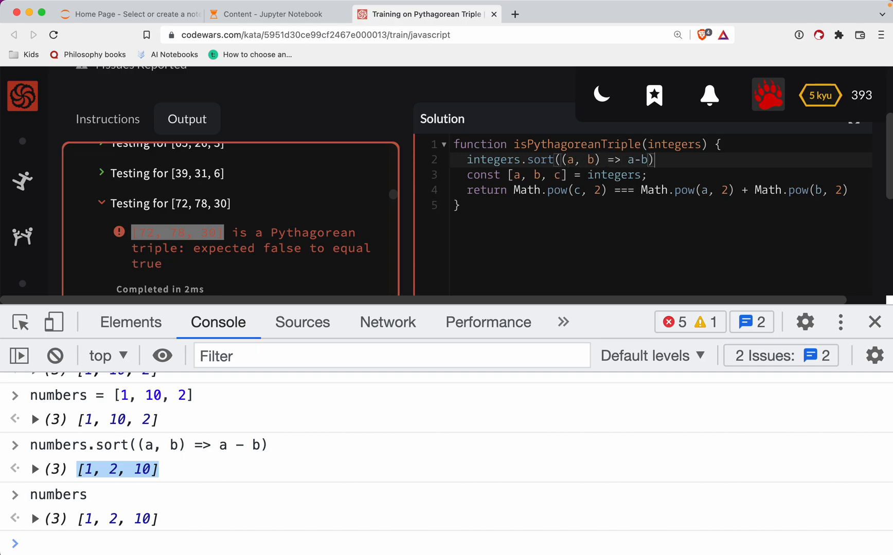
mouse_move(541, 160)
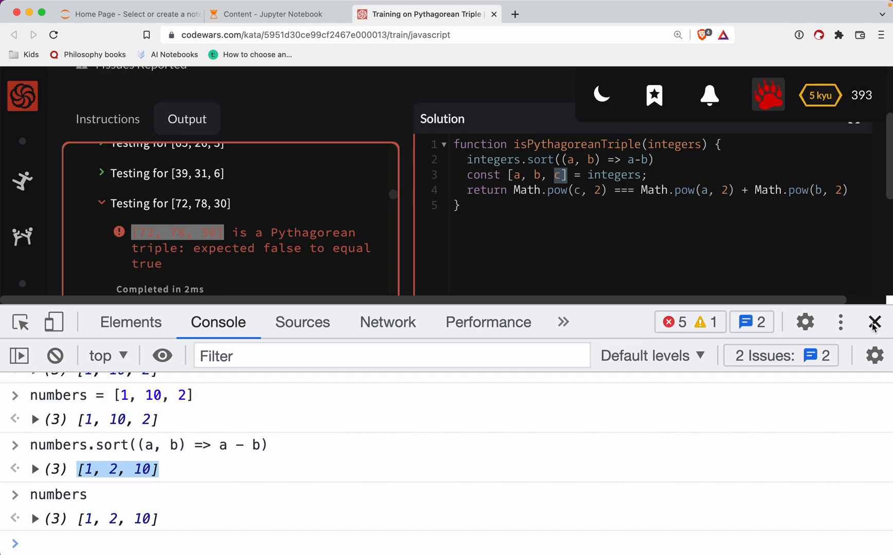
left_click(875, 323)
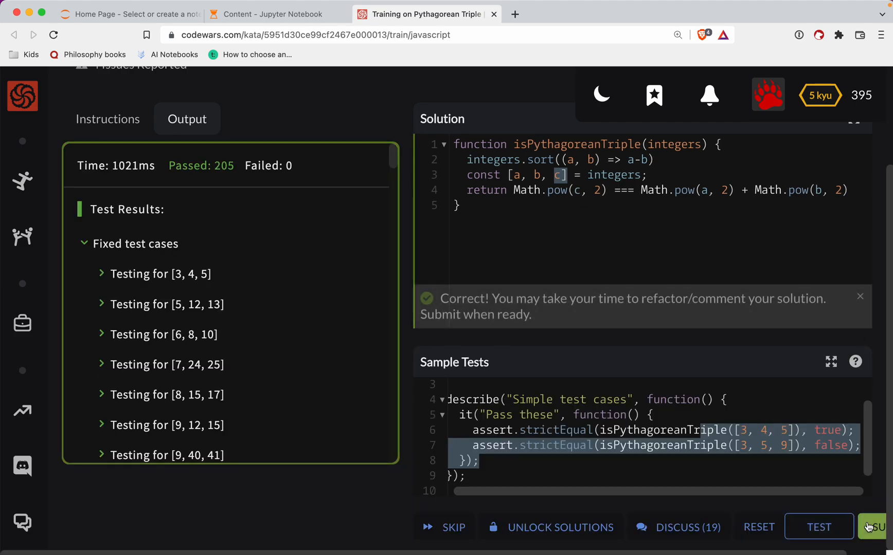
left_click(872, 527)
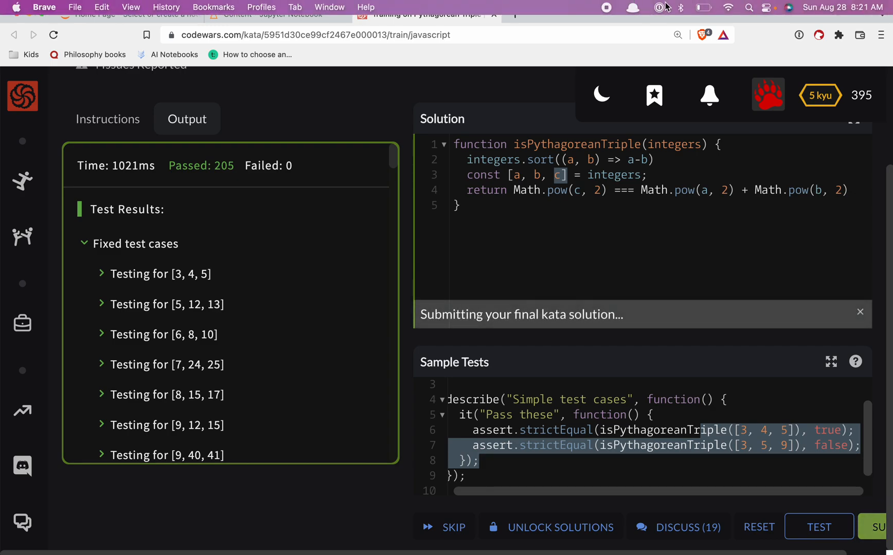